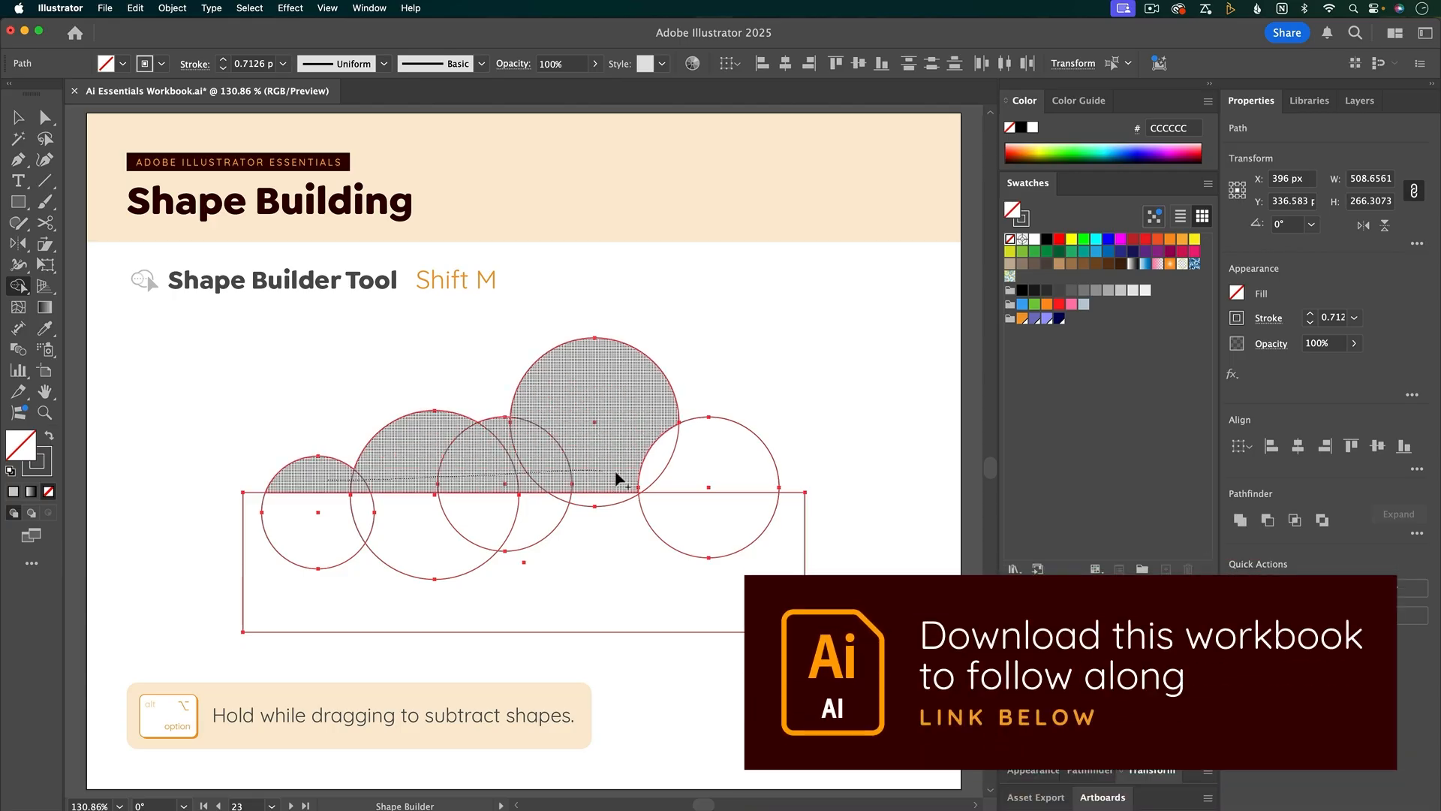
# - Merge the circles and rectangle into one cloud outline with Shape Builder and delete the leftover sliver
pyautogui.click(290, 805)
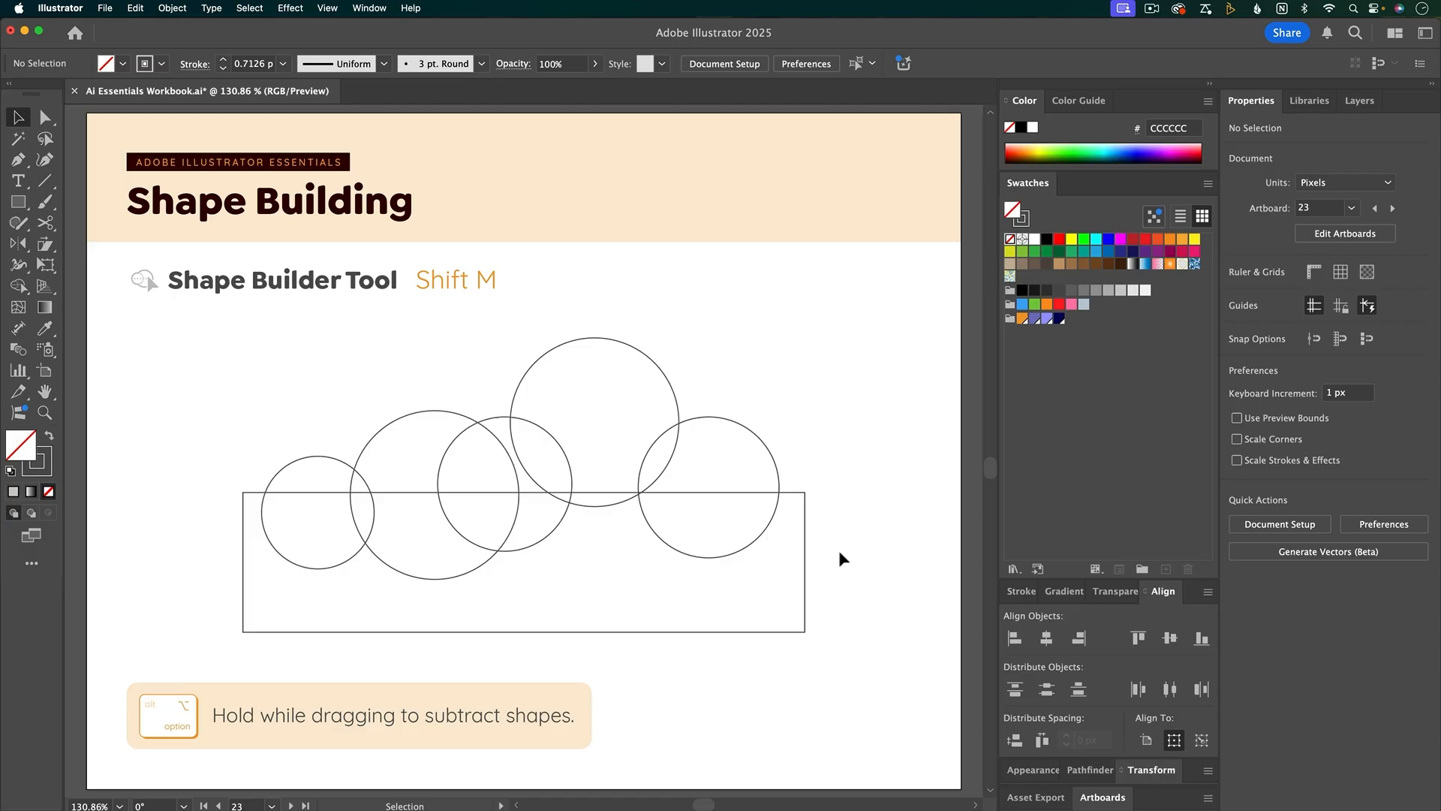
pyautogui.moveTo(870, 347)
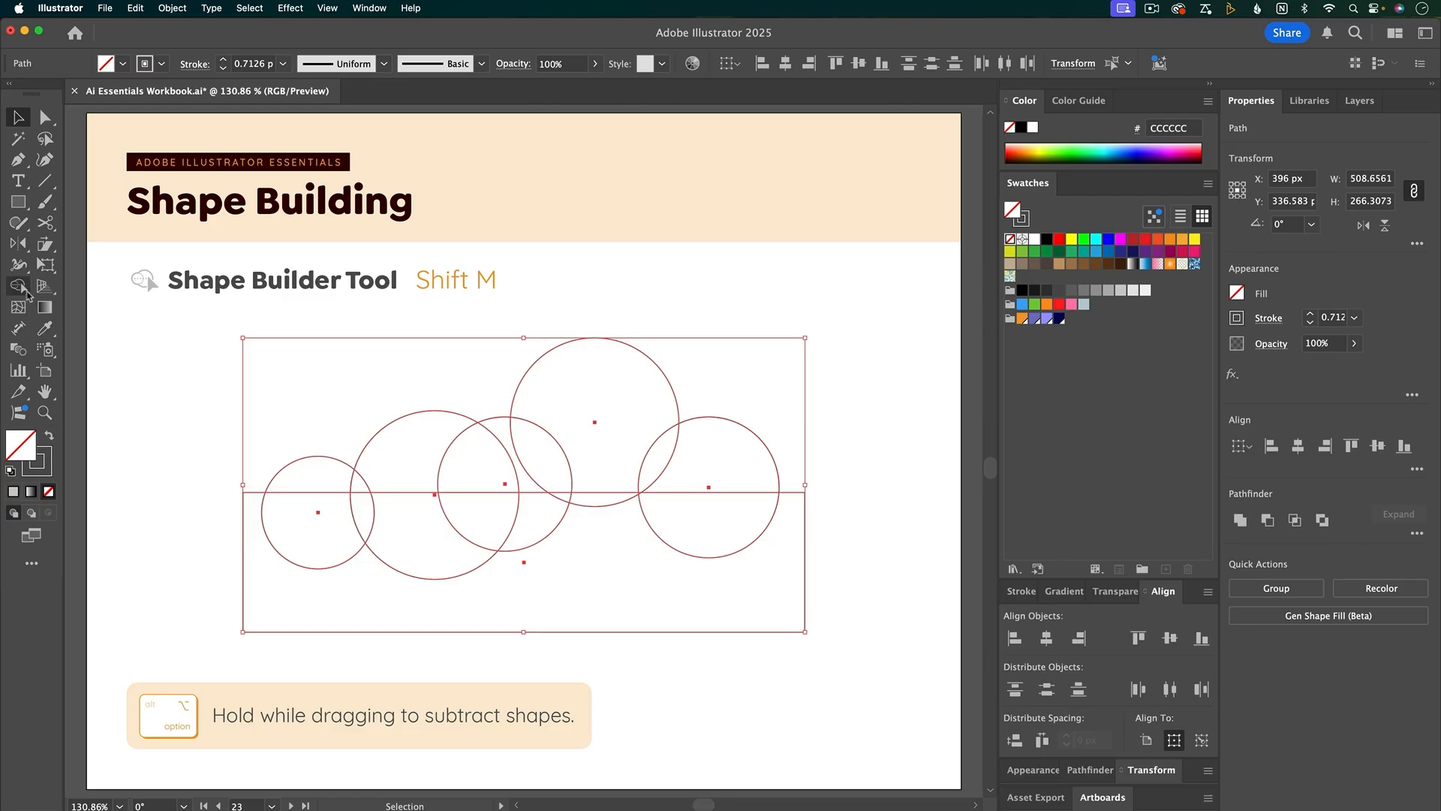
pyautogui.click(18, 287)
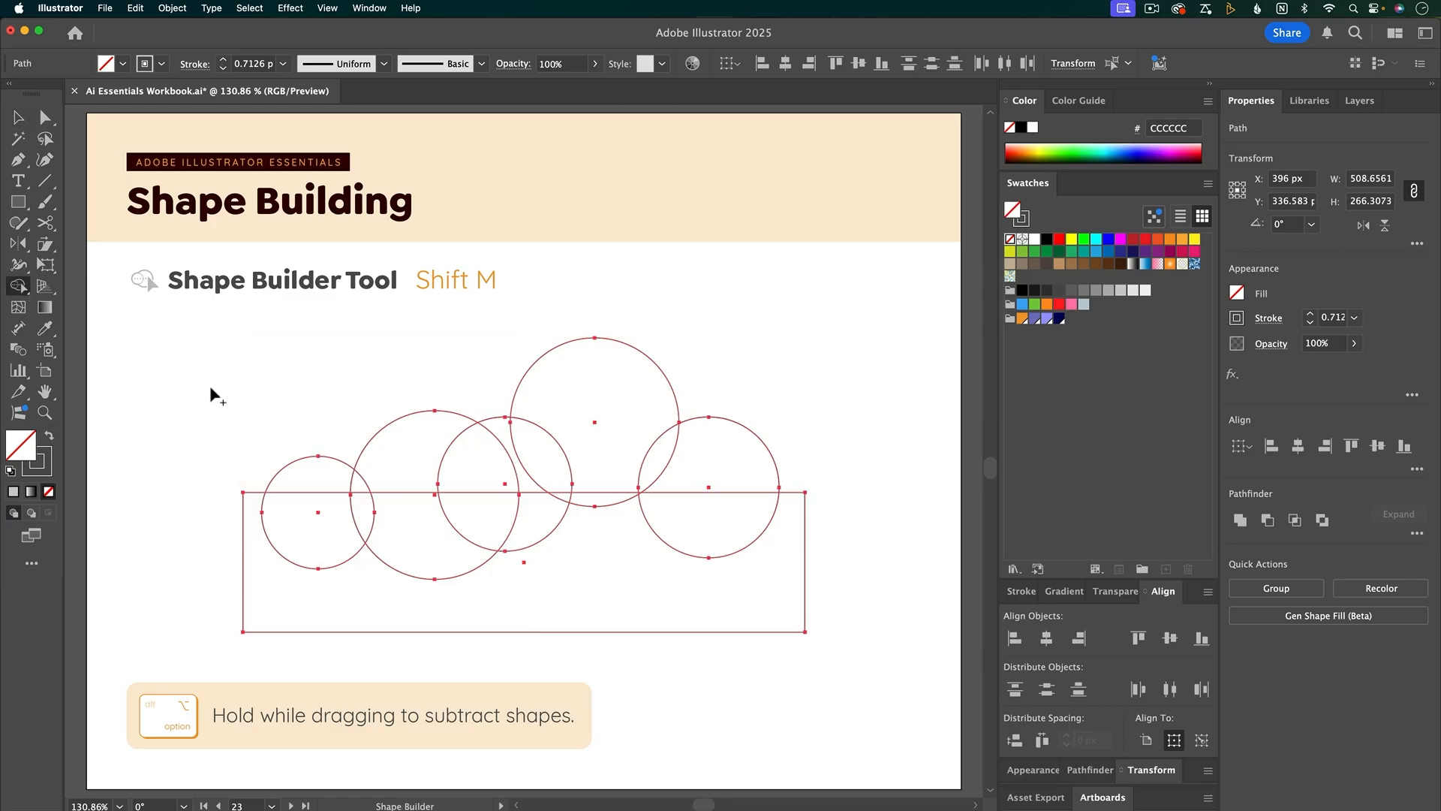
pyautogui.moveTo(248, 428)
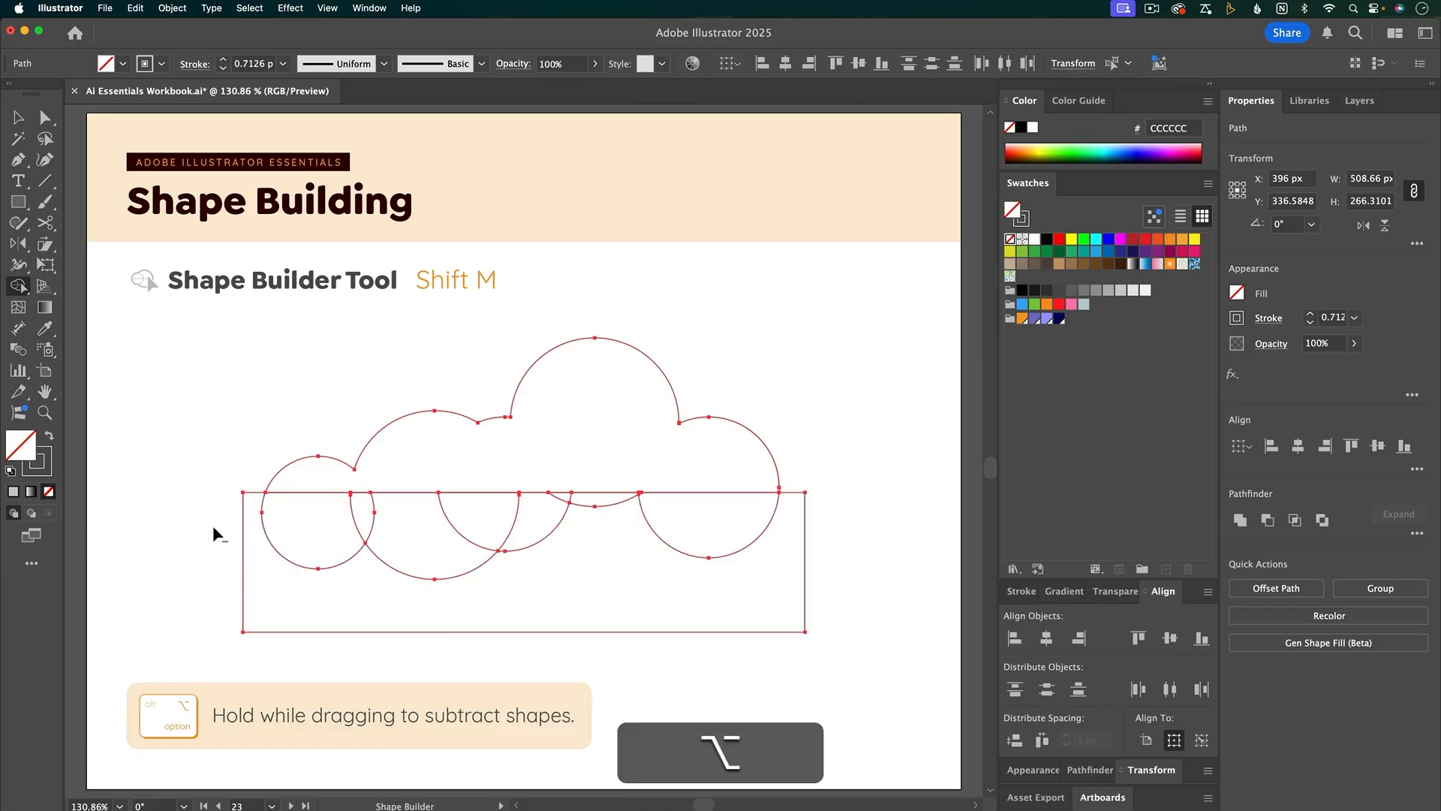
pyautogui.moveTo(215, 524)
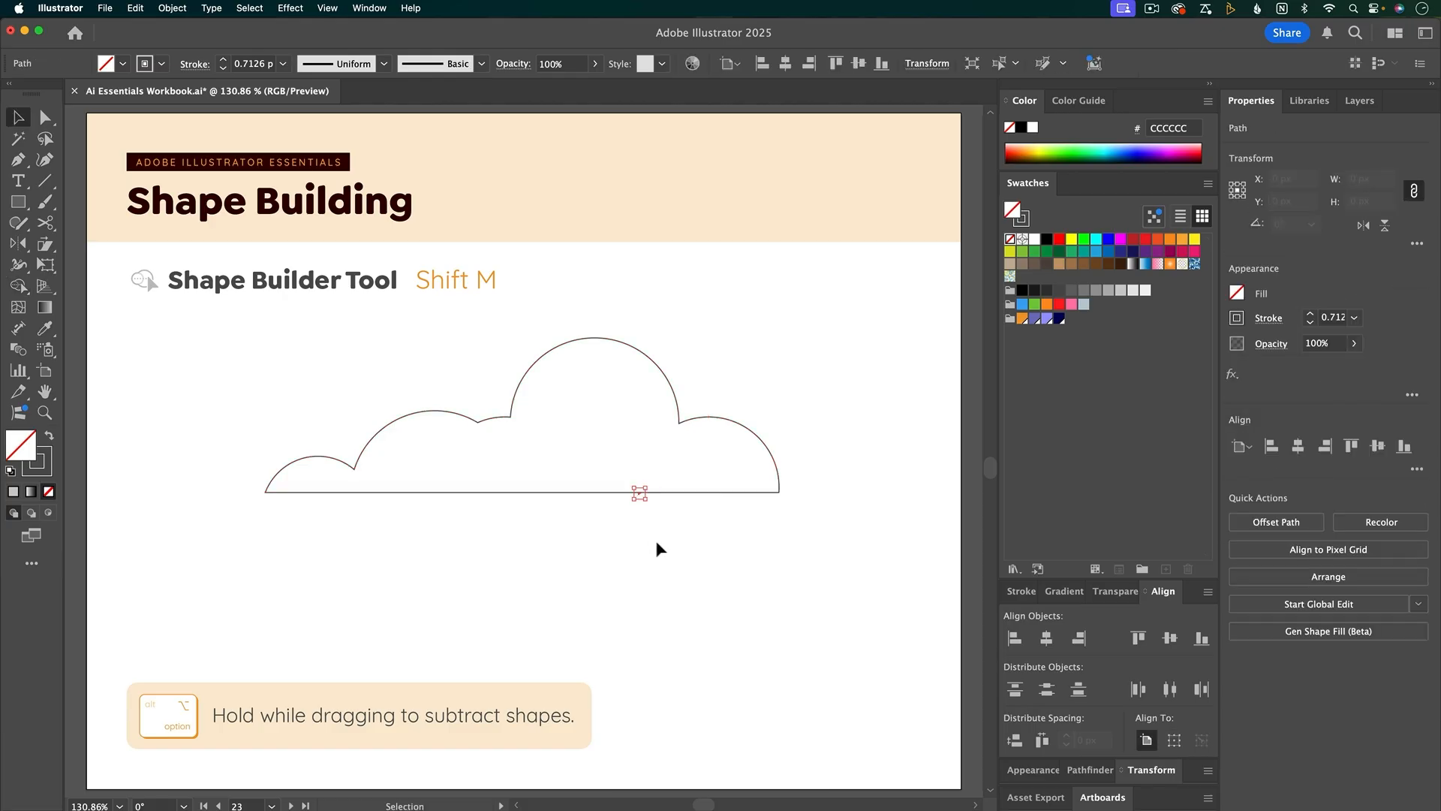
pyautogui.press('cmd+=')
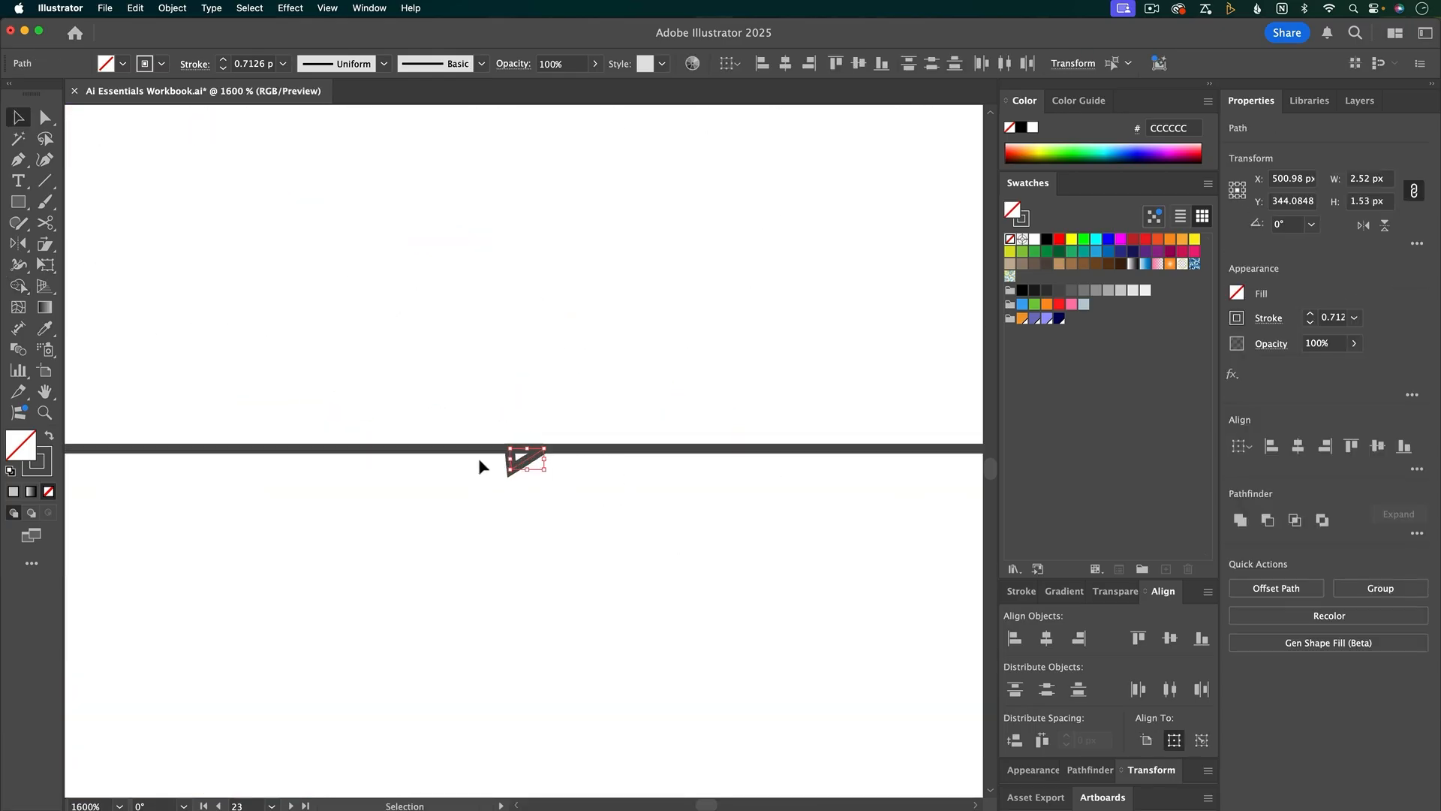
pyautogui.press('cmd+0')
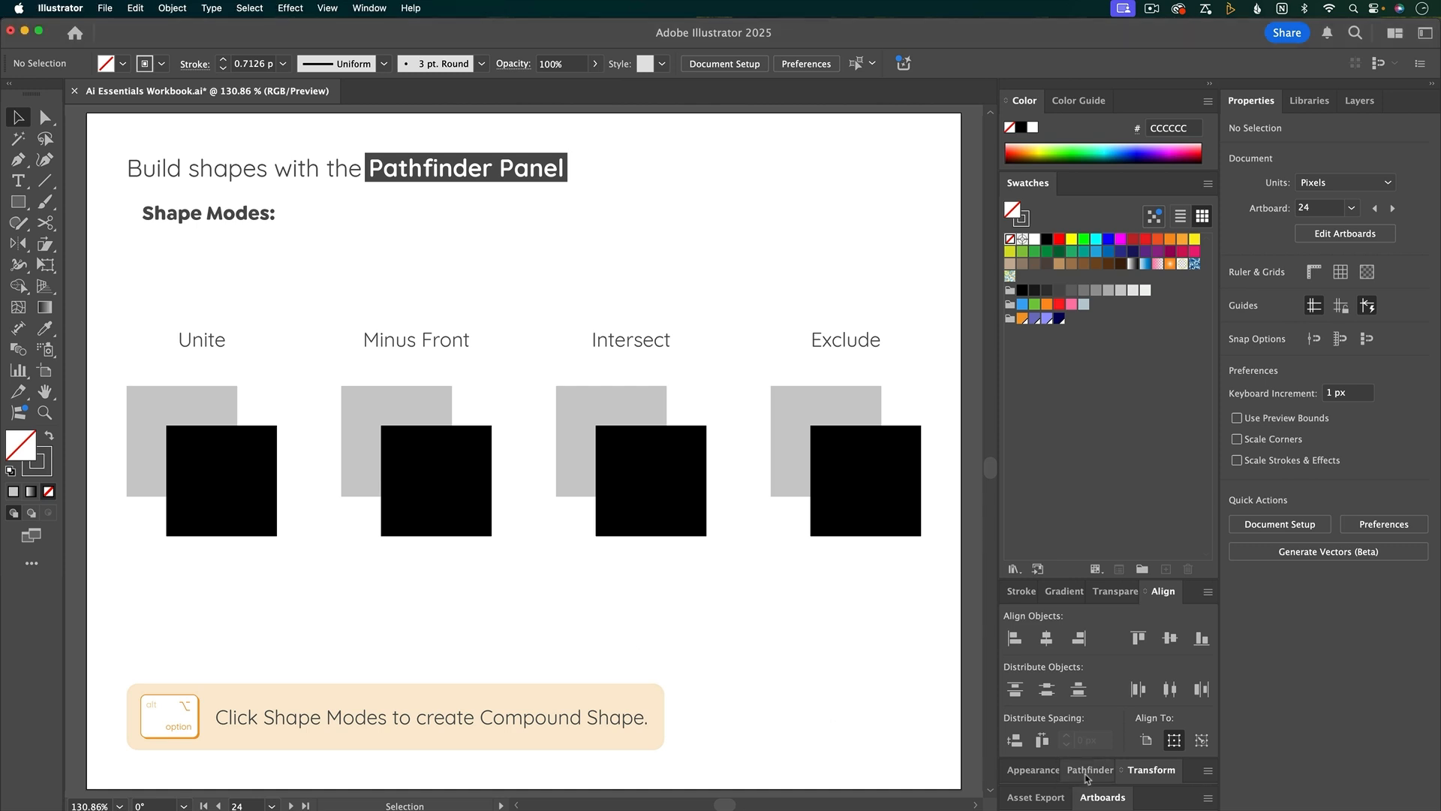
# - Apply Unite and Minus Front to their labelled square pairs from the Pathfinder panel
pyautogui.click(1090, 769)
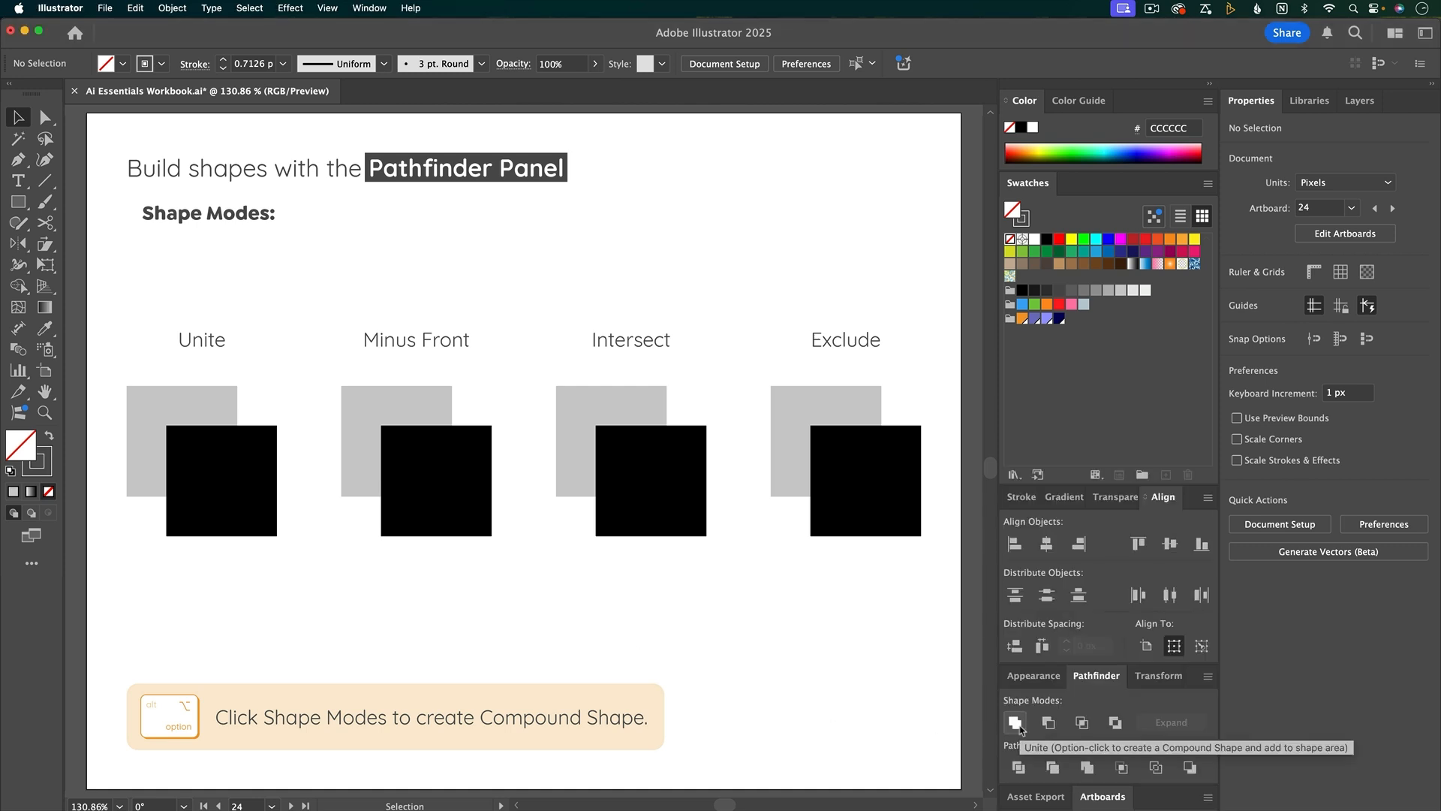
pyautogui.click(199, 459)
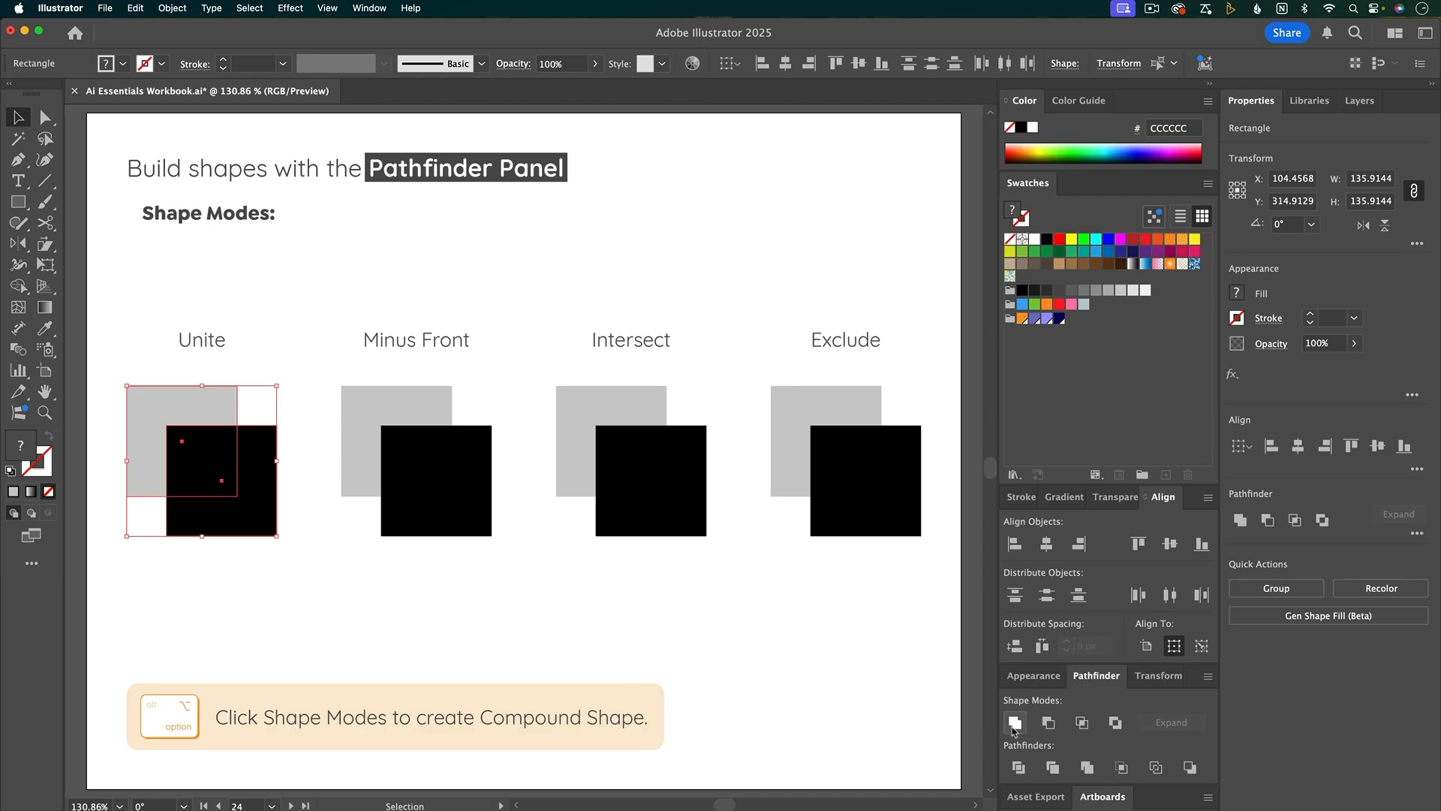
pyautogui.click(1016, 722)
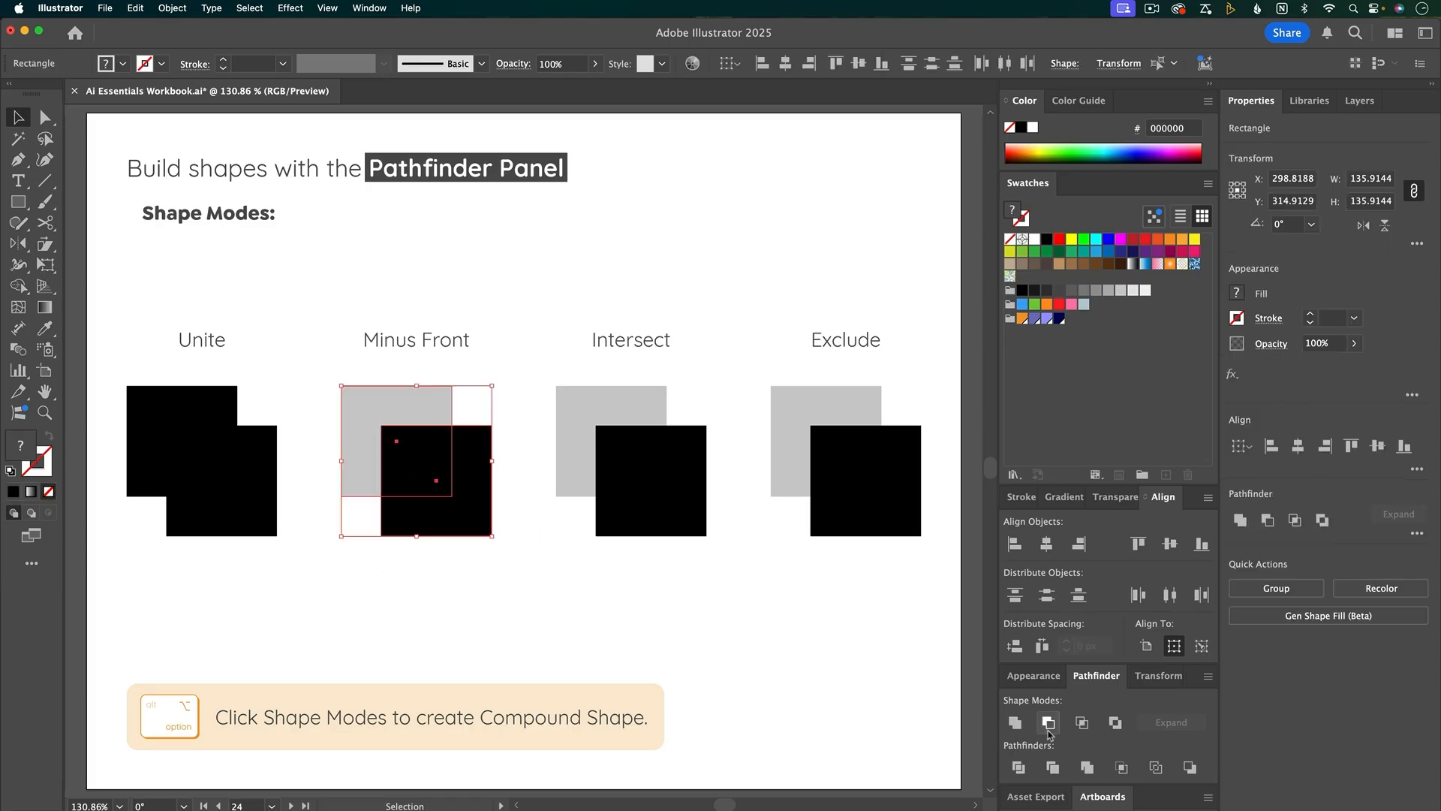
pyautogui.moveTo(1049, 722)
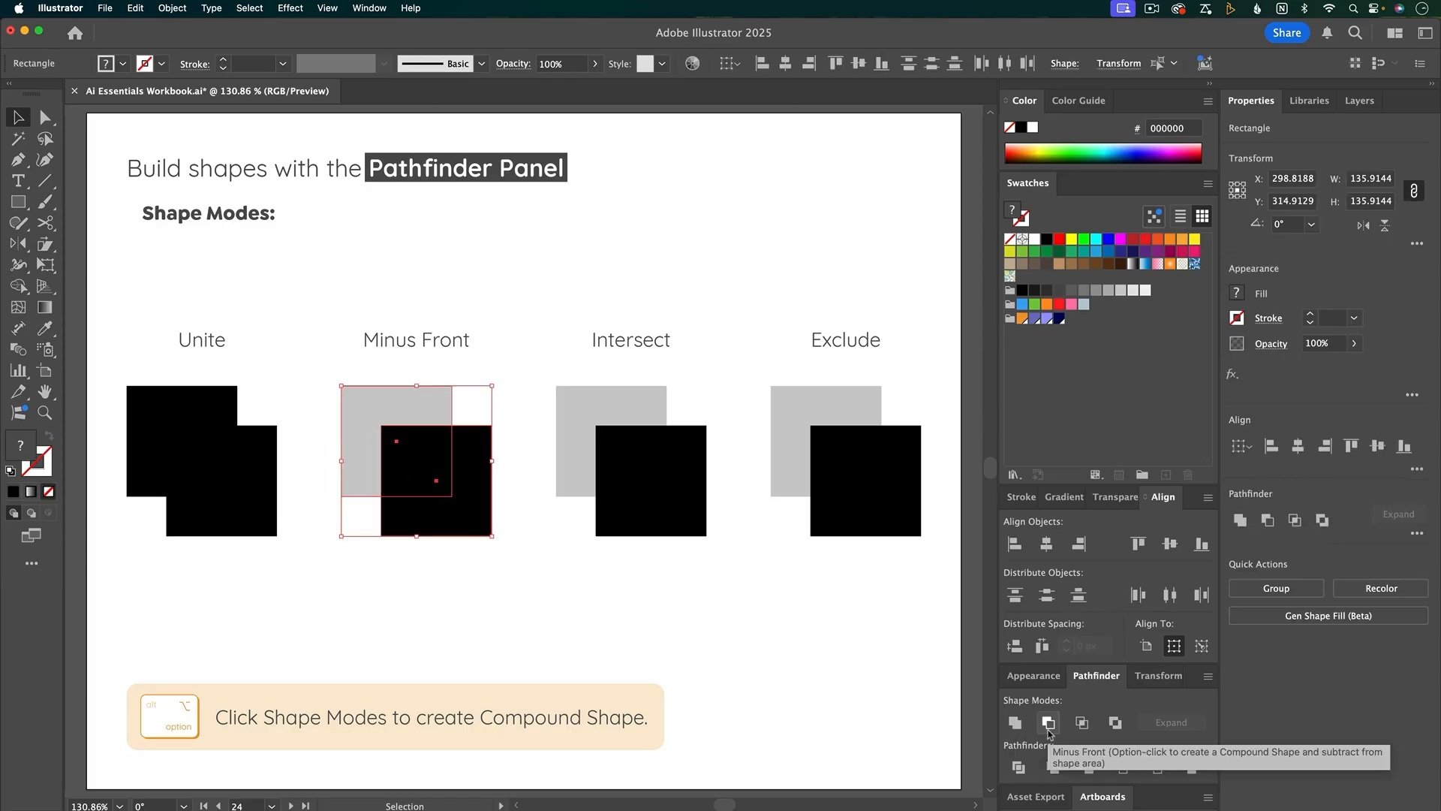
pyautogui.click(1048, 722)
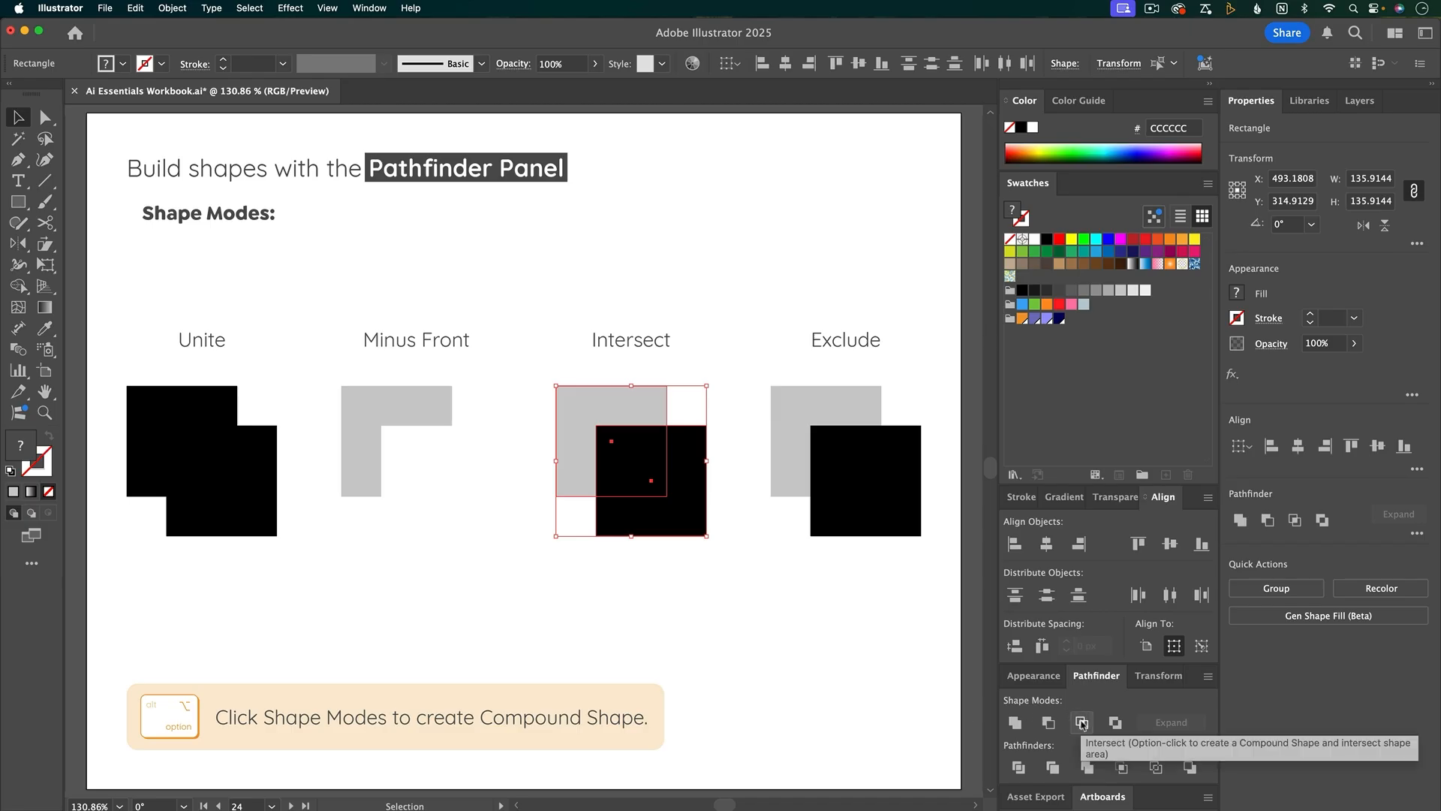
# - Apply Intersect and Exclude to their pairs, then undo to restore all four pairs
pyautogui.click(1083, 722)
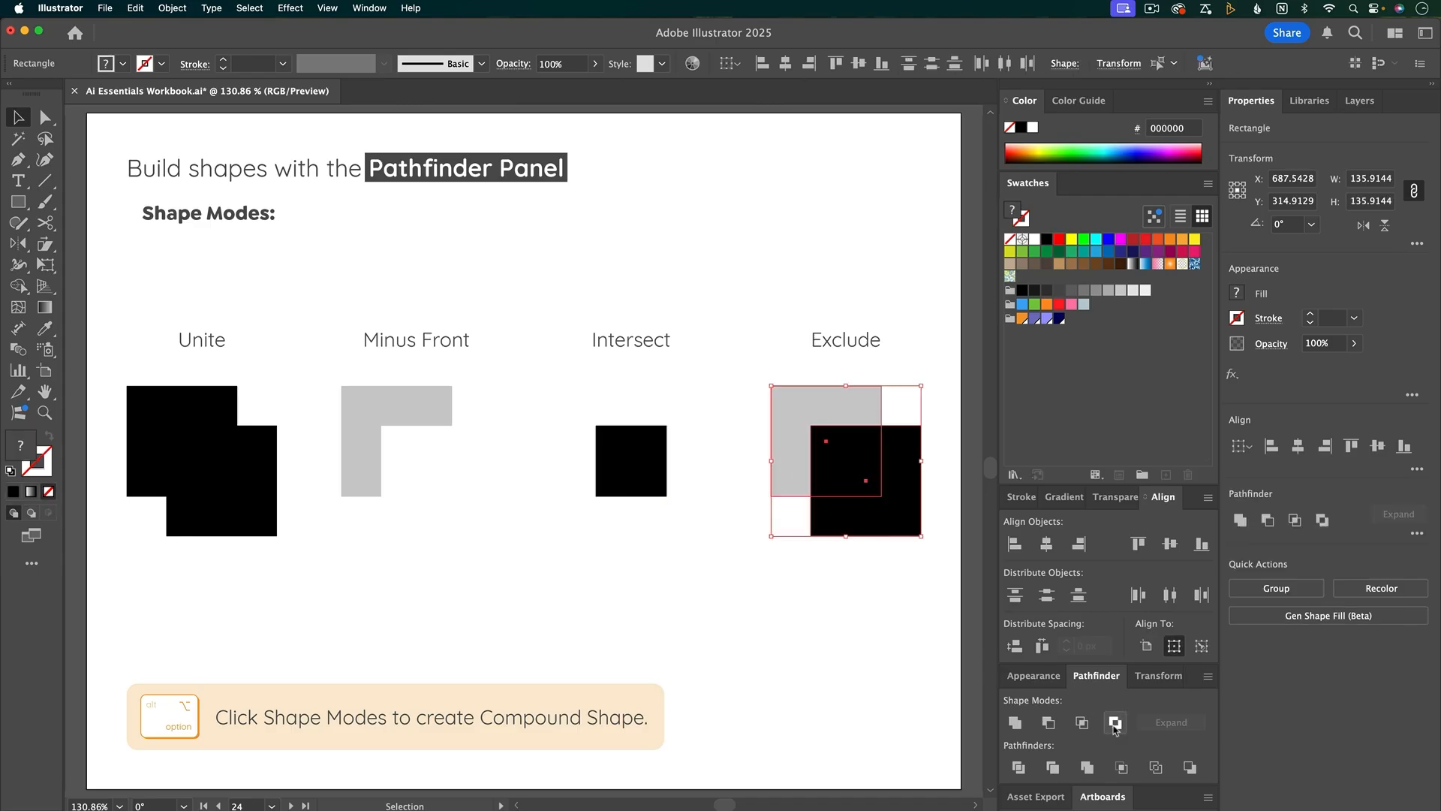
pyautogui.moveTo(1116, 723)
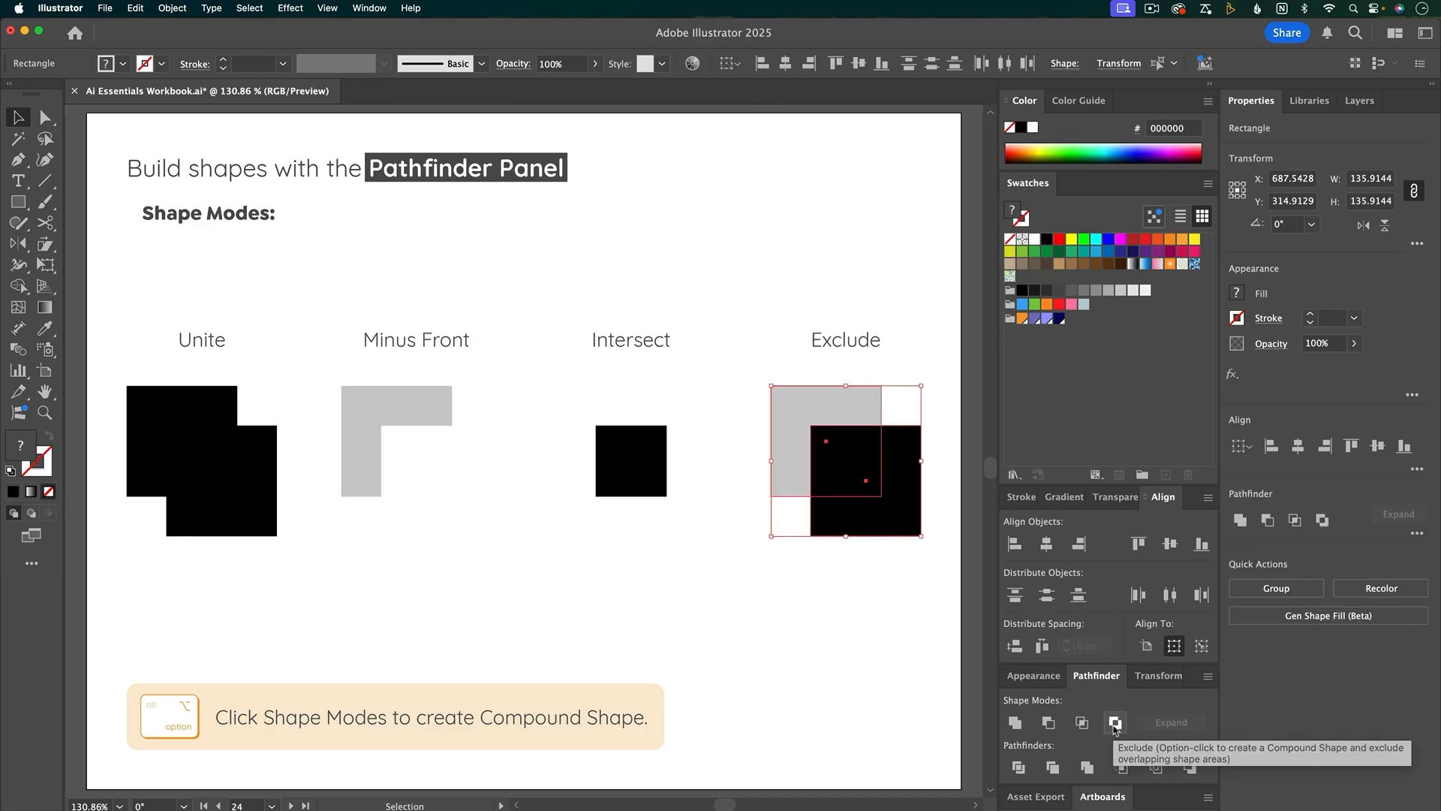
pyautogui.click(1115, 722)
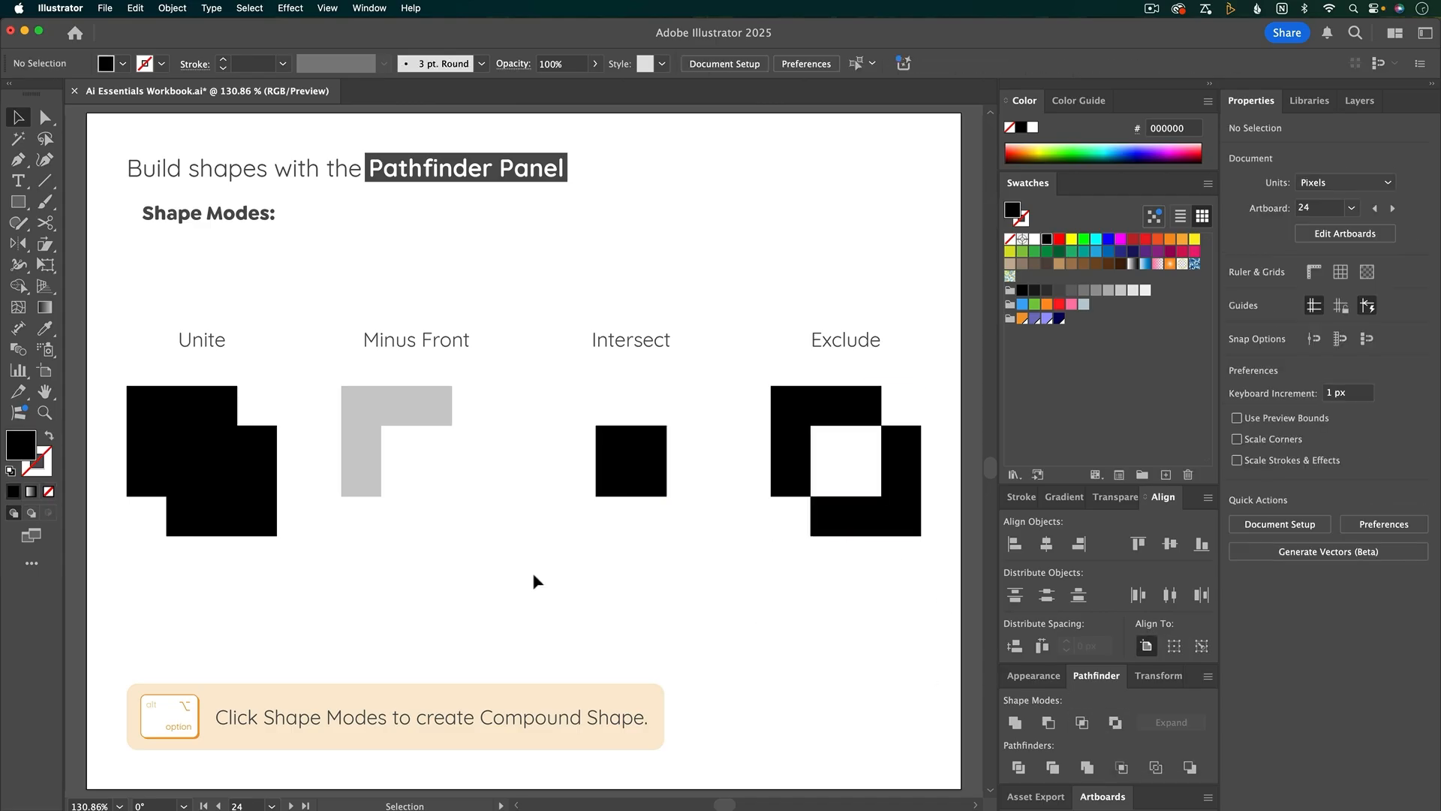
pyautogui.press('cmd+z')
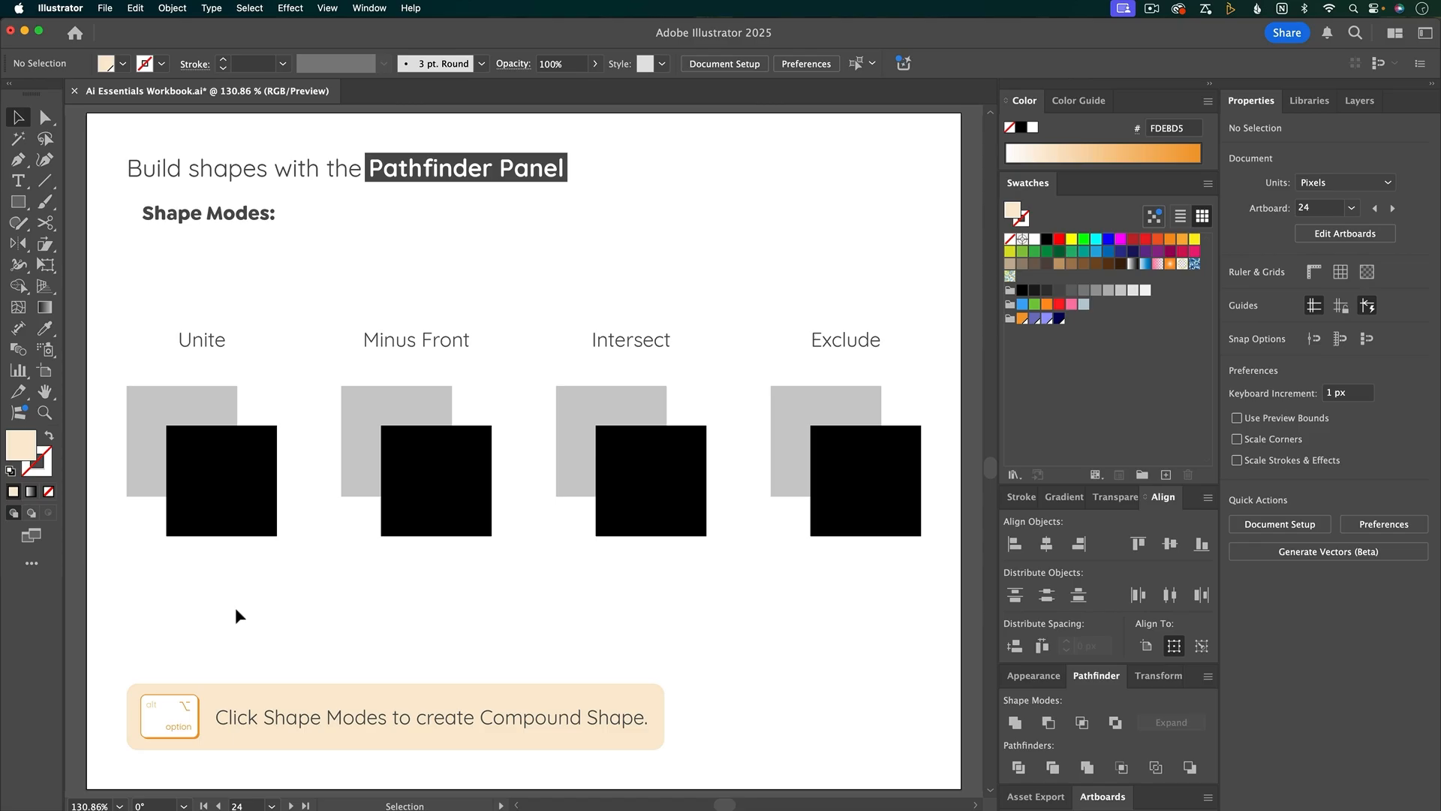
pyautogui.moveTo(255, 608)
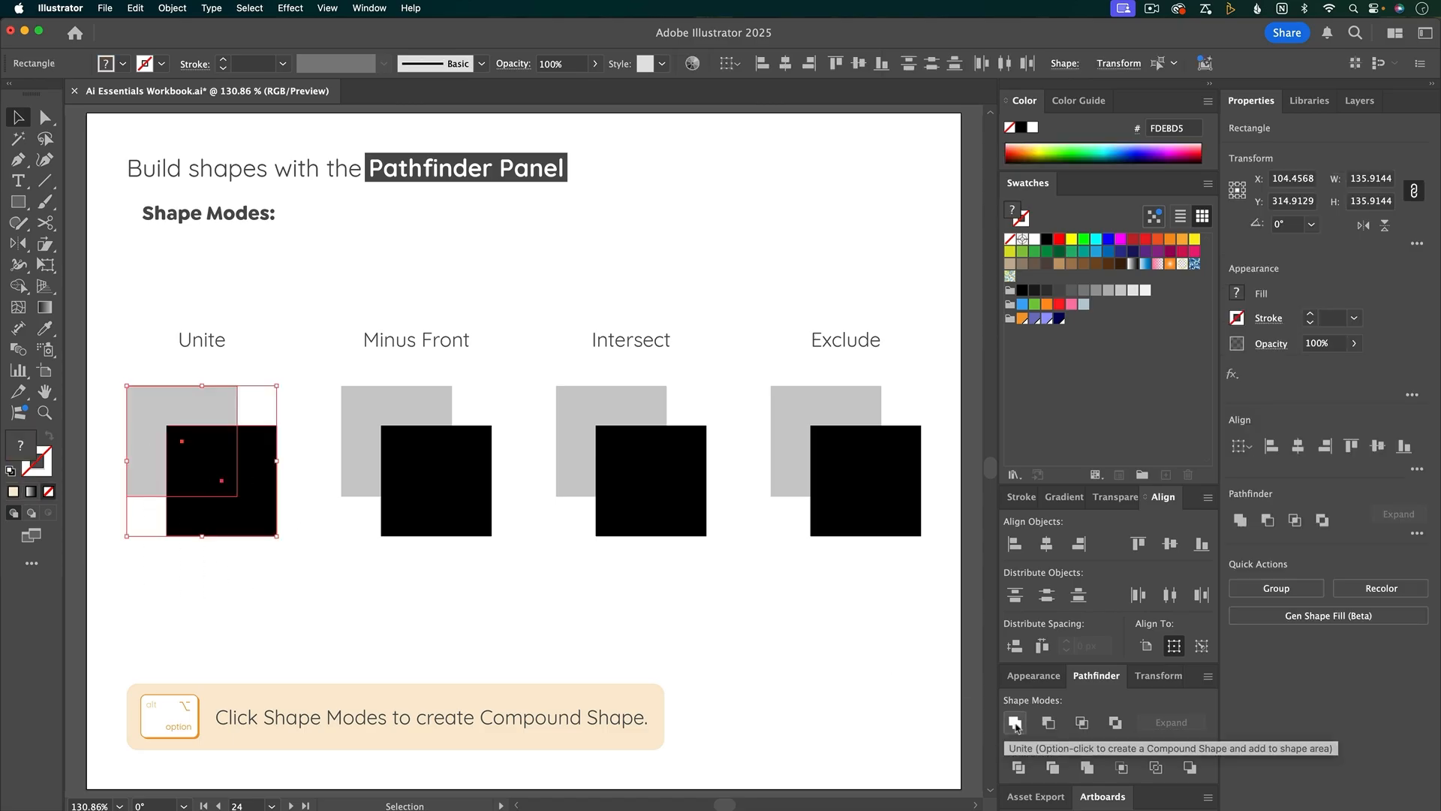
# - Redo Unite and Minus Front as editable compound shapes, leaving a gray corner piece
pyautogui.click(1017, 723)
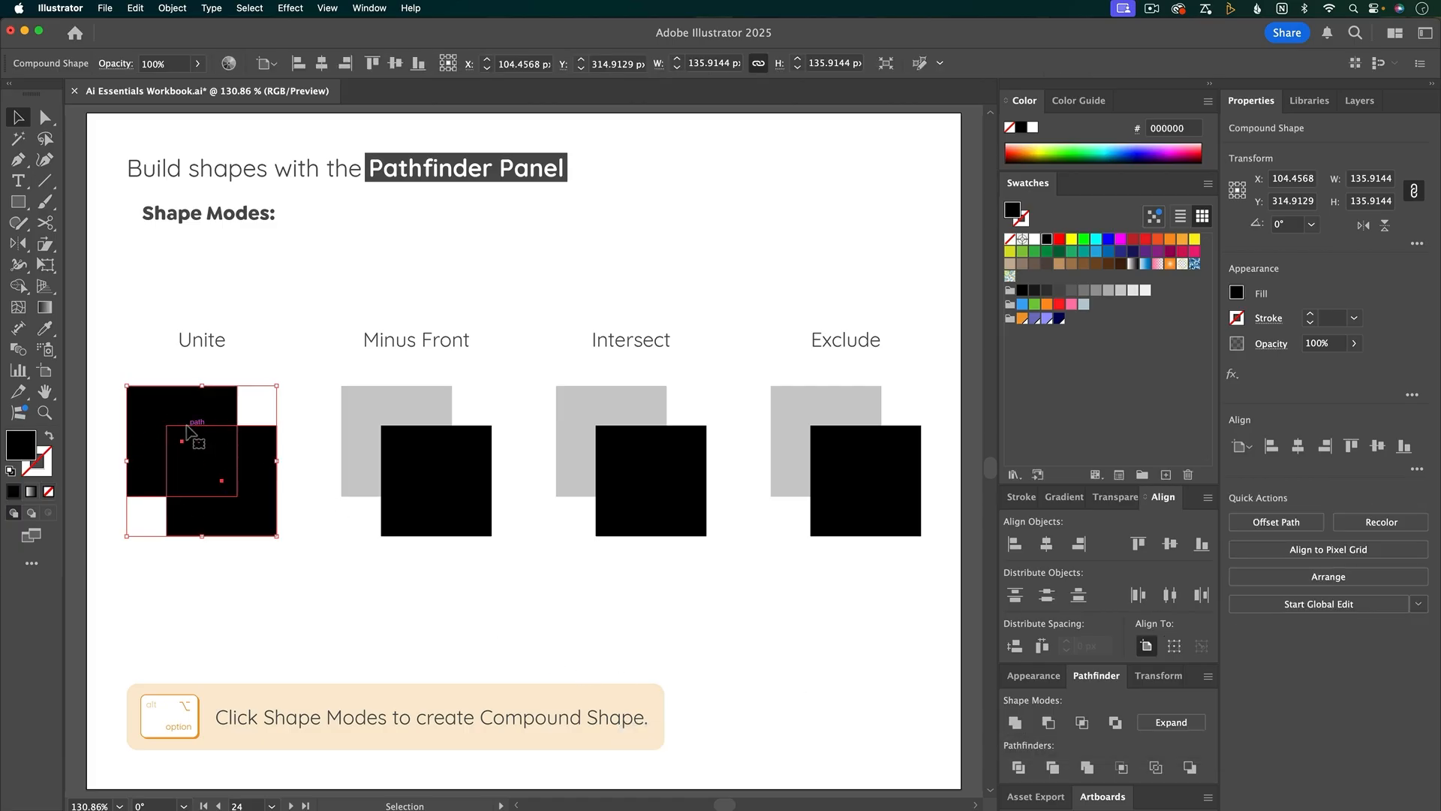
pyautogui.moveTo(233, 572)
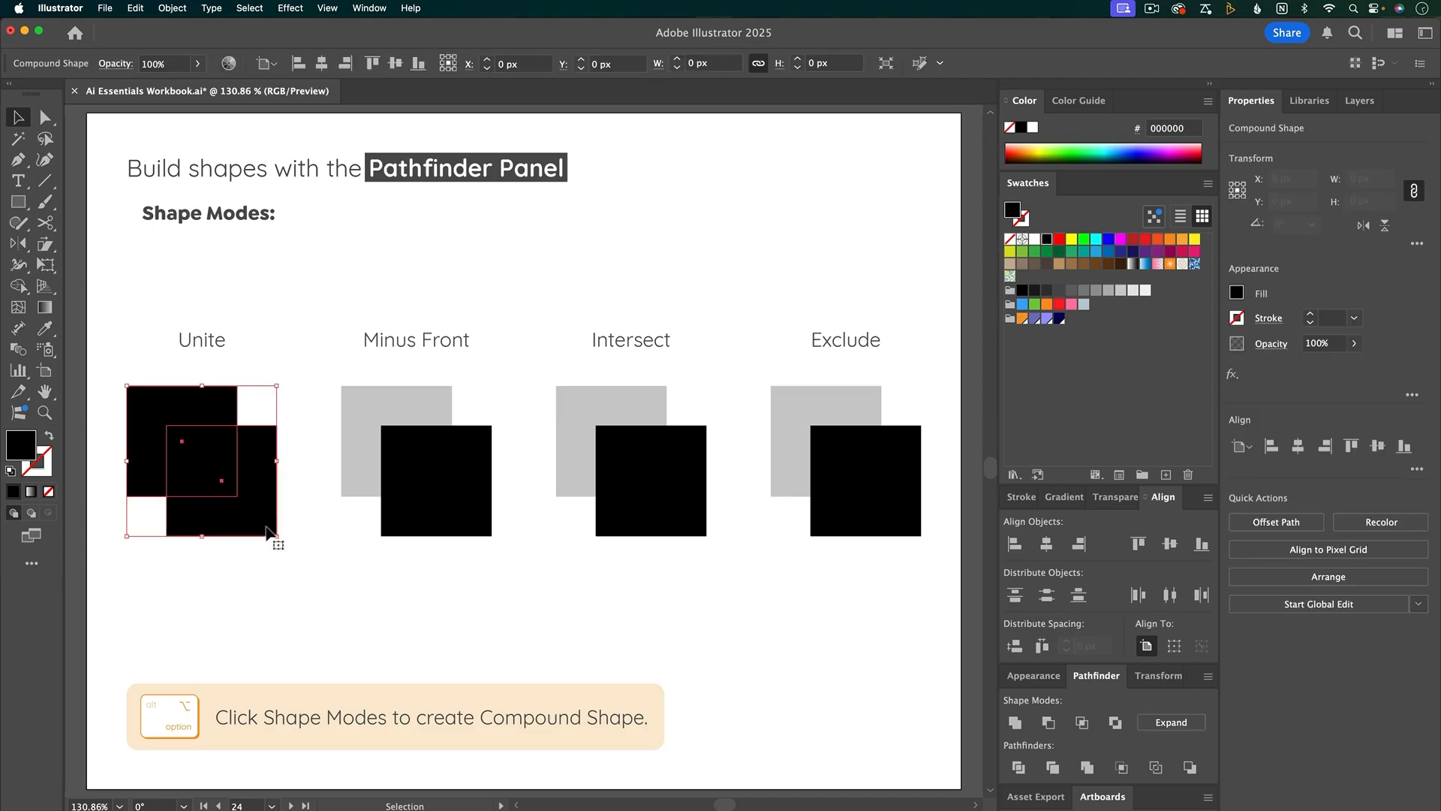
pyautogui.doubleClick(200, 463)
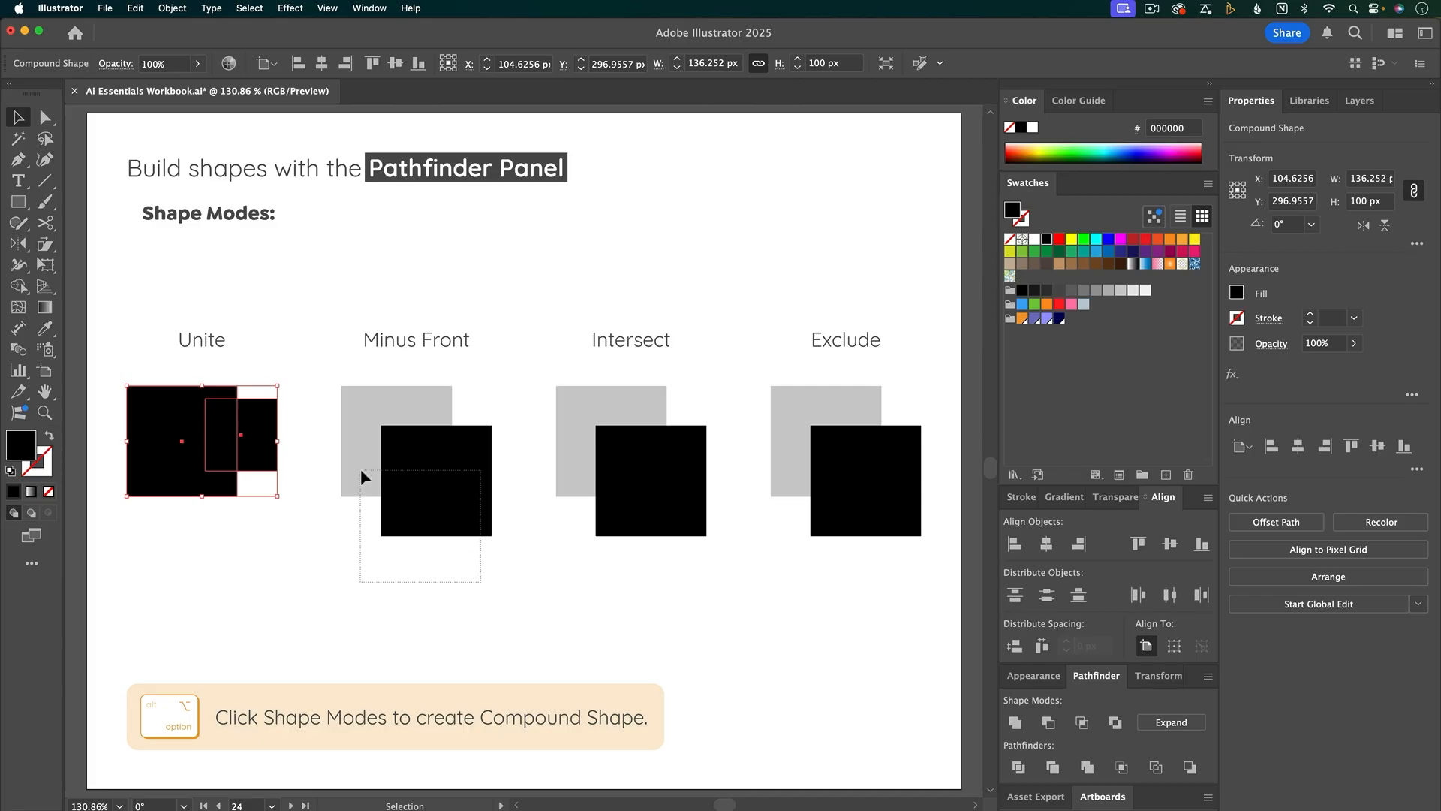
pyautogui.click(1050, 722)
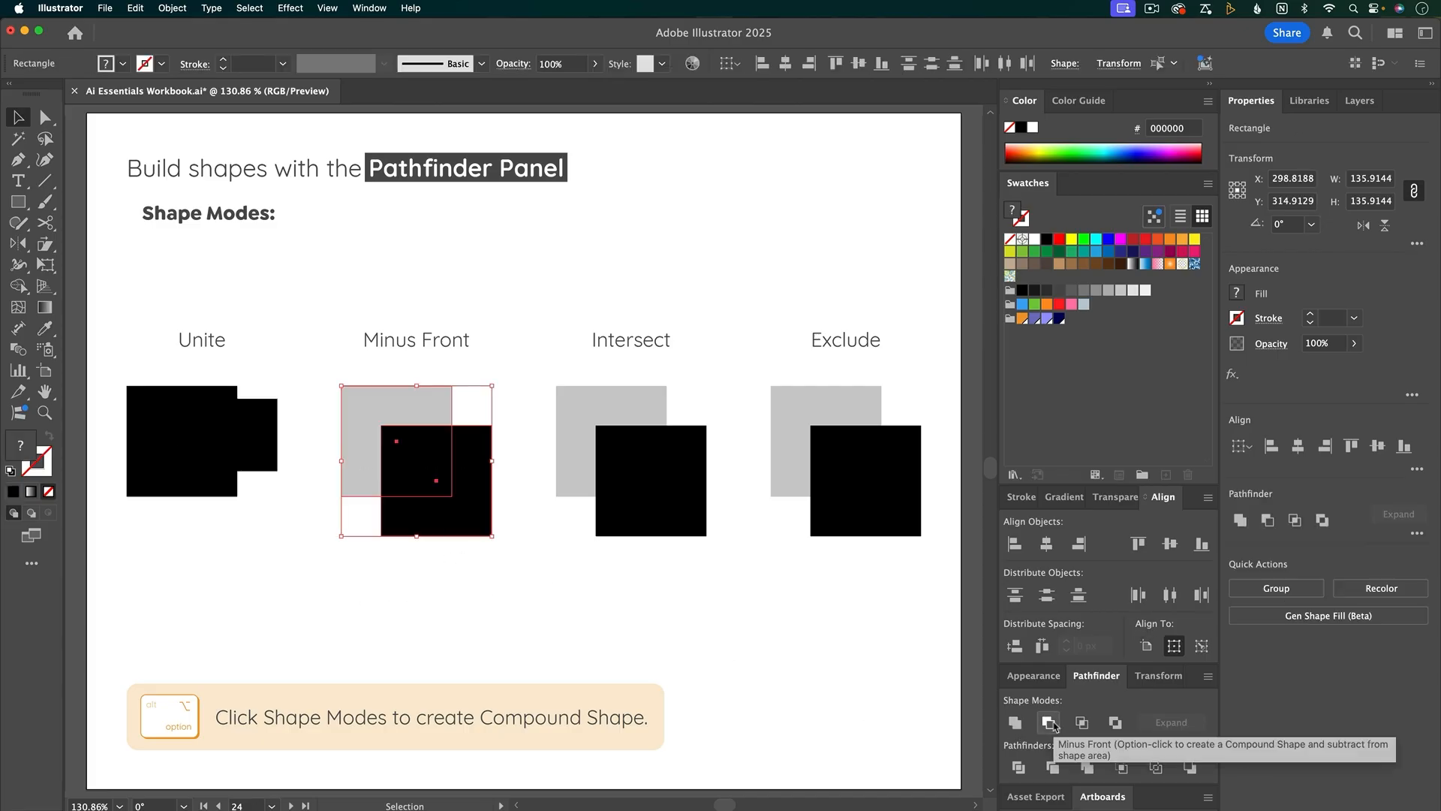
pyautogui.click(1050, 722)
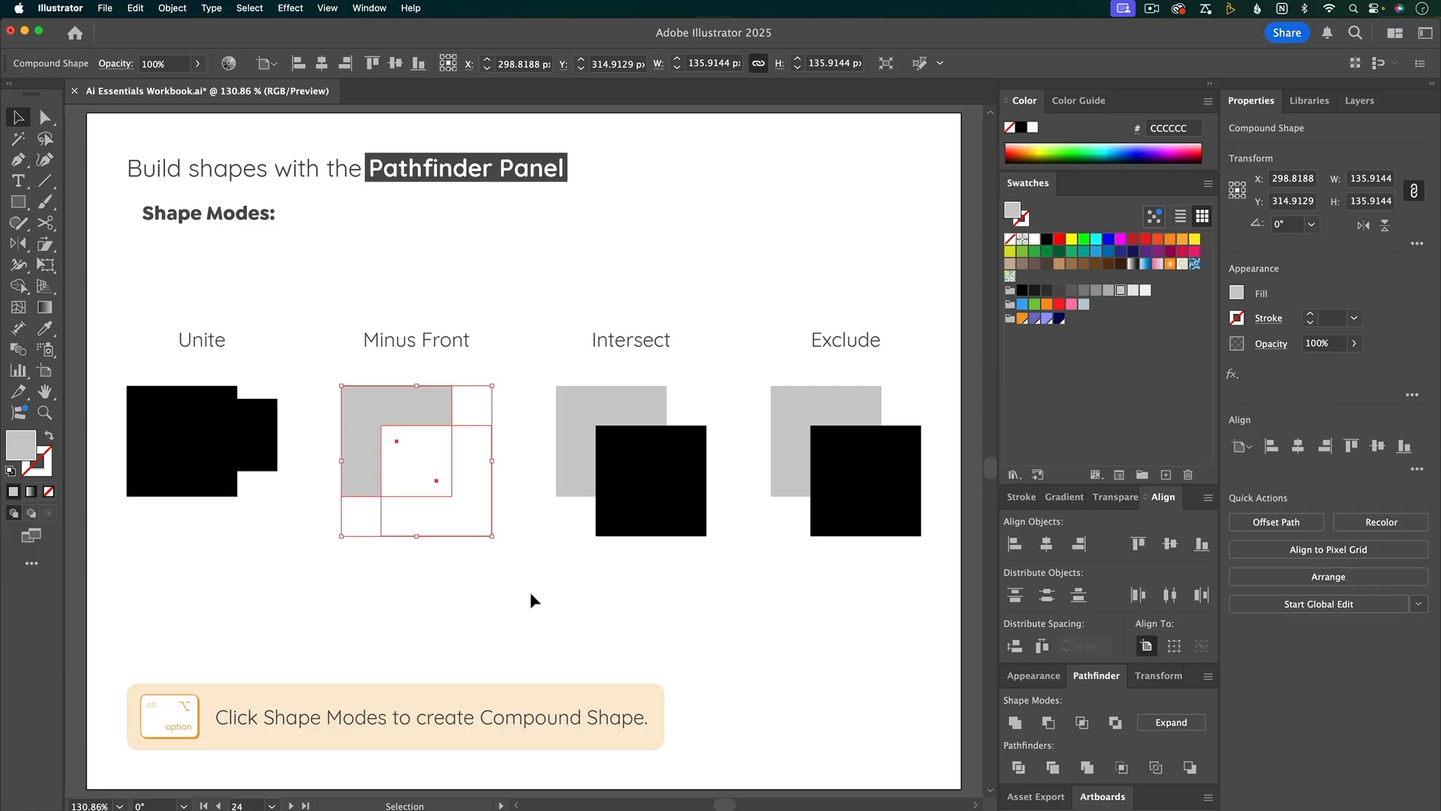
pyautogui.moveTo(467, 477)
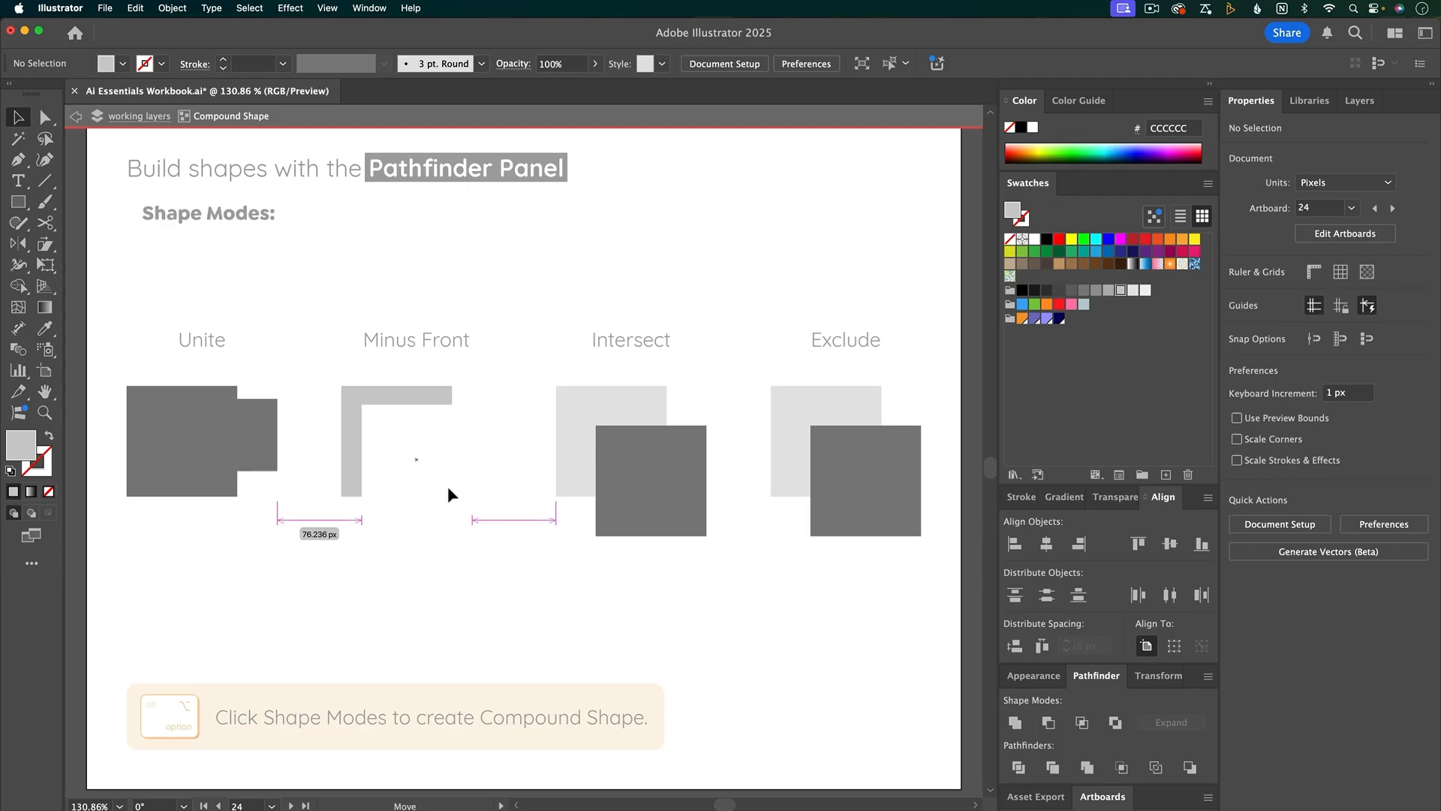
pyautogui.click(416, 458)
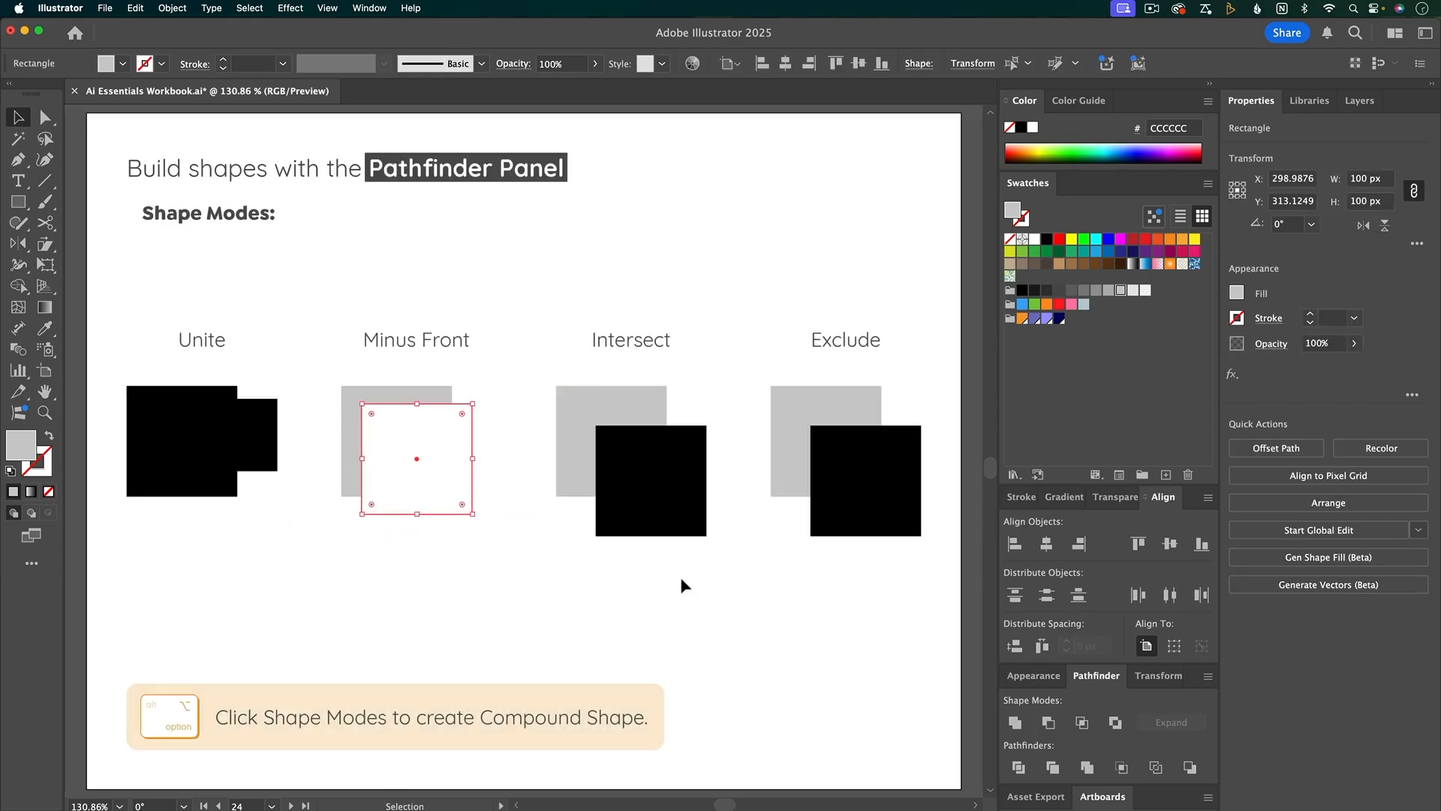
# - Intersect the third pair as a compound shape and slide the front square to a thin overlap strip
pyautogui.click(1082, 722)
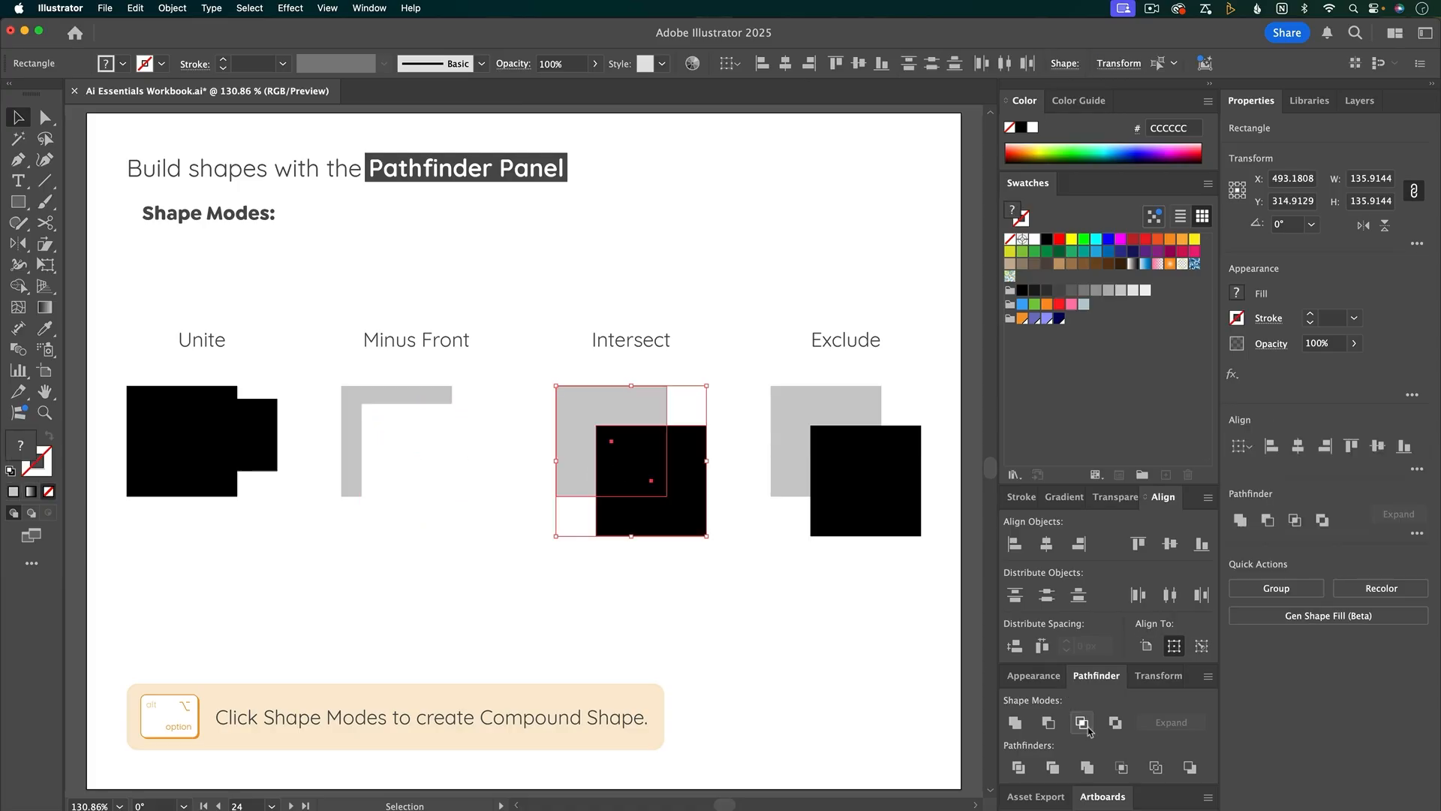
pyautogui.click(1083, 722)
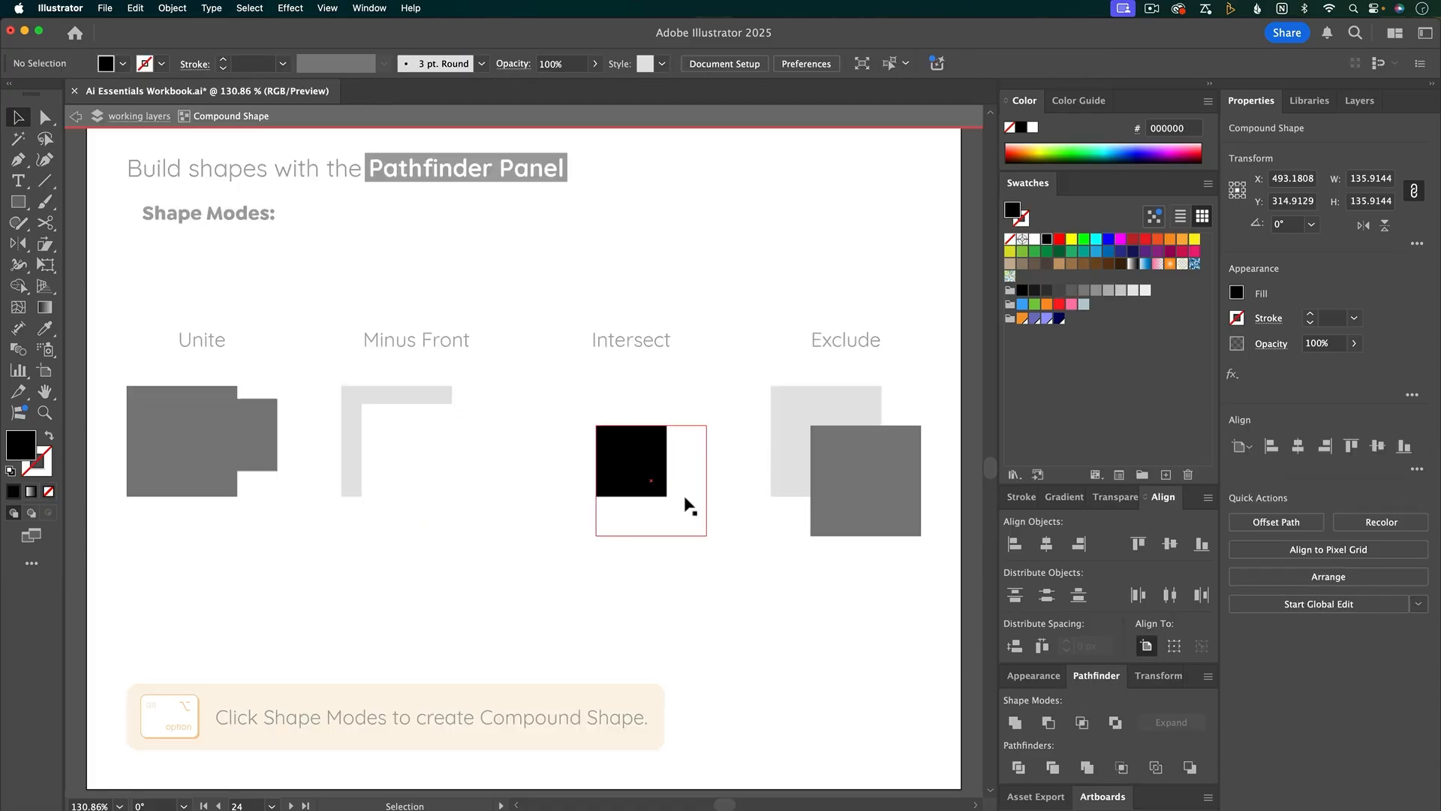
pyautogui.moveTo(630, 460); pyautogui.dragTo(648, 447)
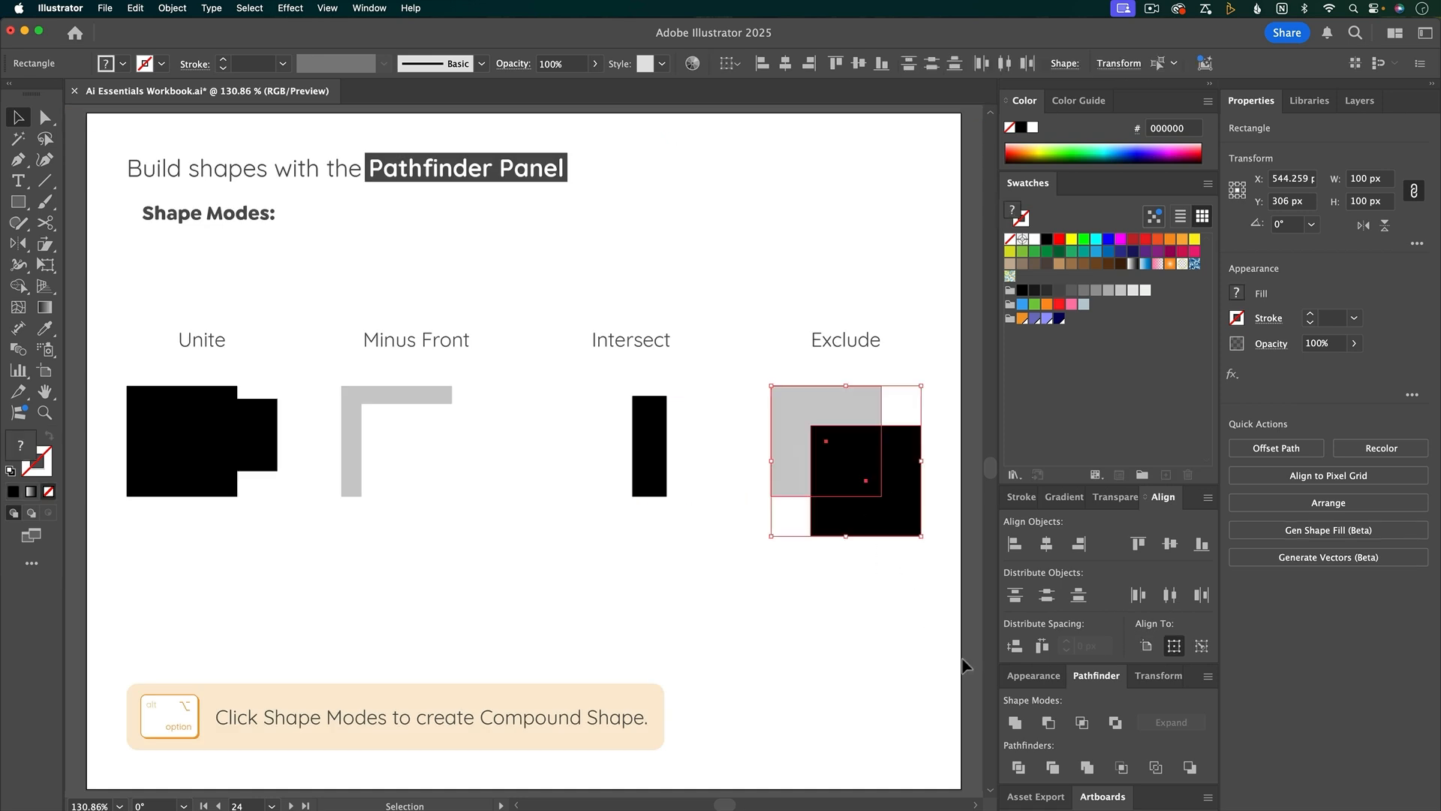
# - Exclude the last pair's overlap into a holed shape, exit the compound and undo it
pyautogui.click(1116, 722)
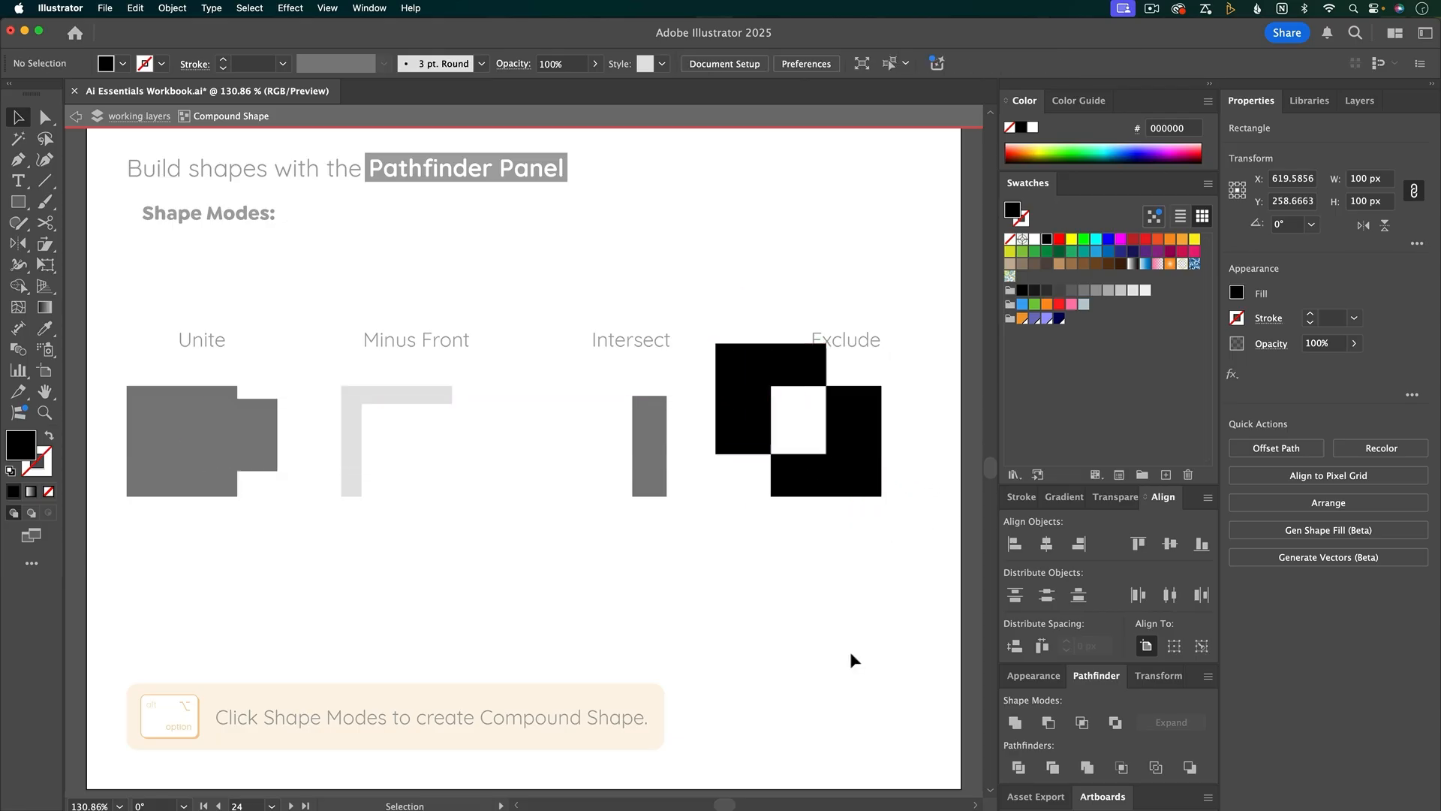
pyautogui.click(745, 590)
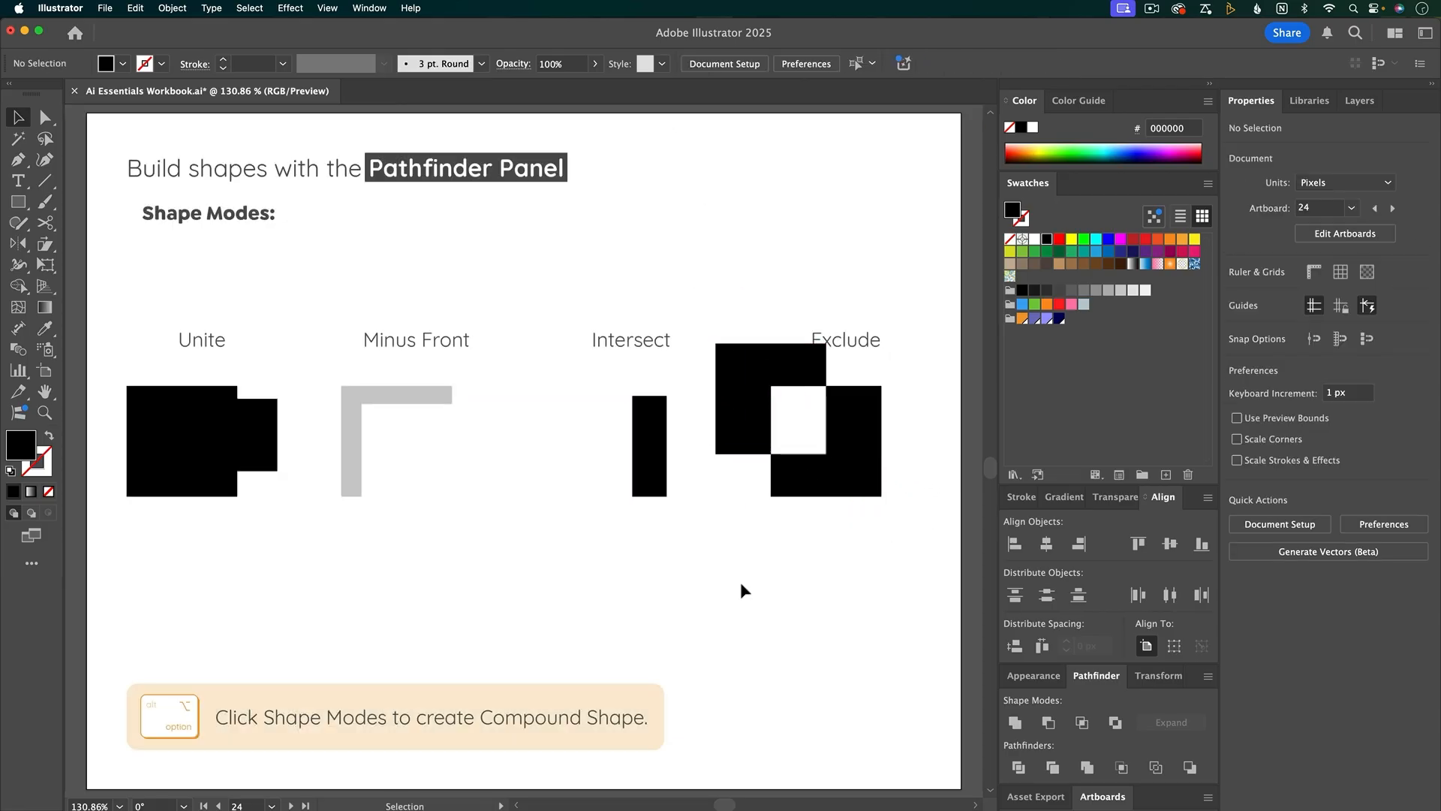
pyautogui.press('cmd+z')
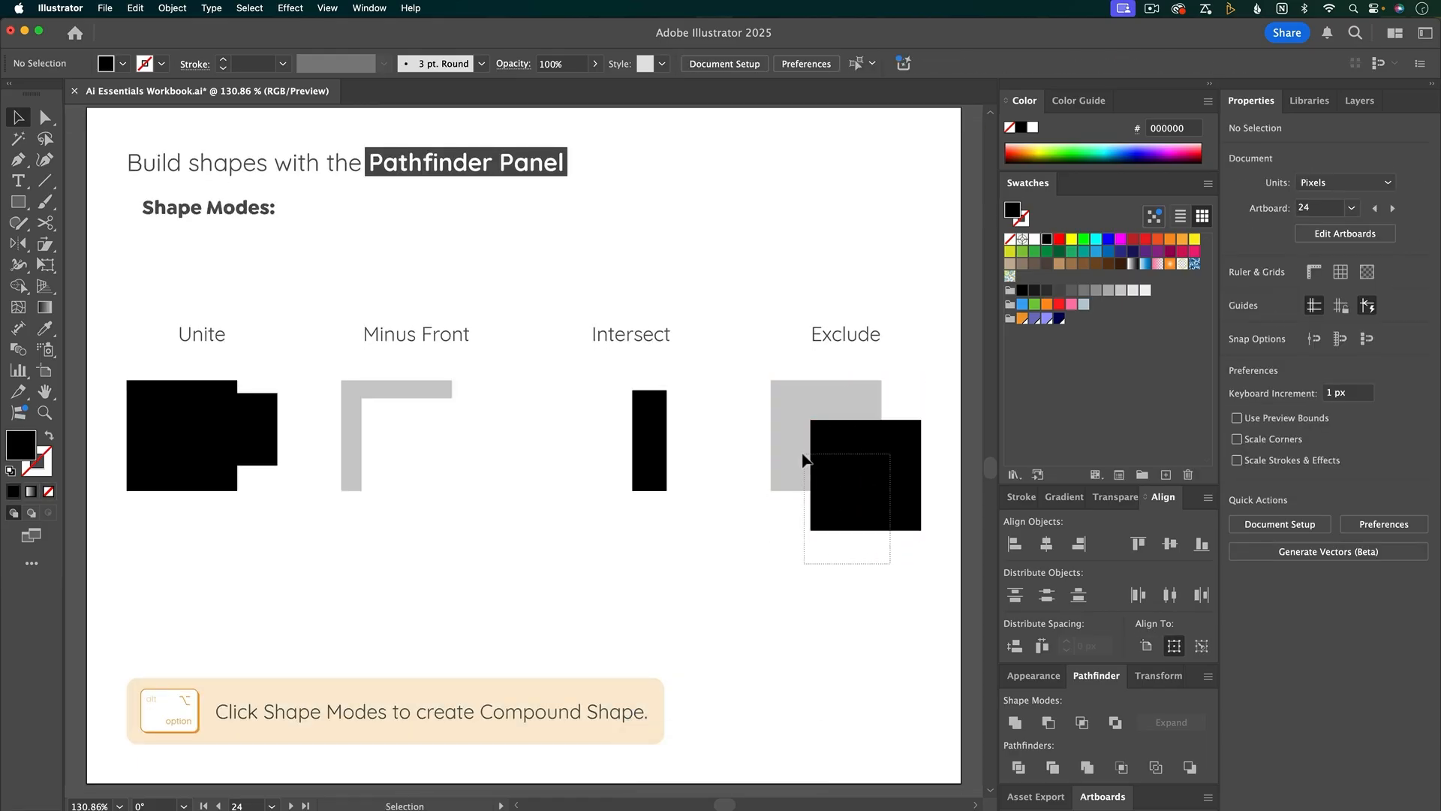
# - Reselect the Exclude squares and exclude their overlap as an editable compound shape
pyautogui.click(864, 475)
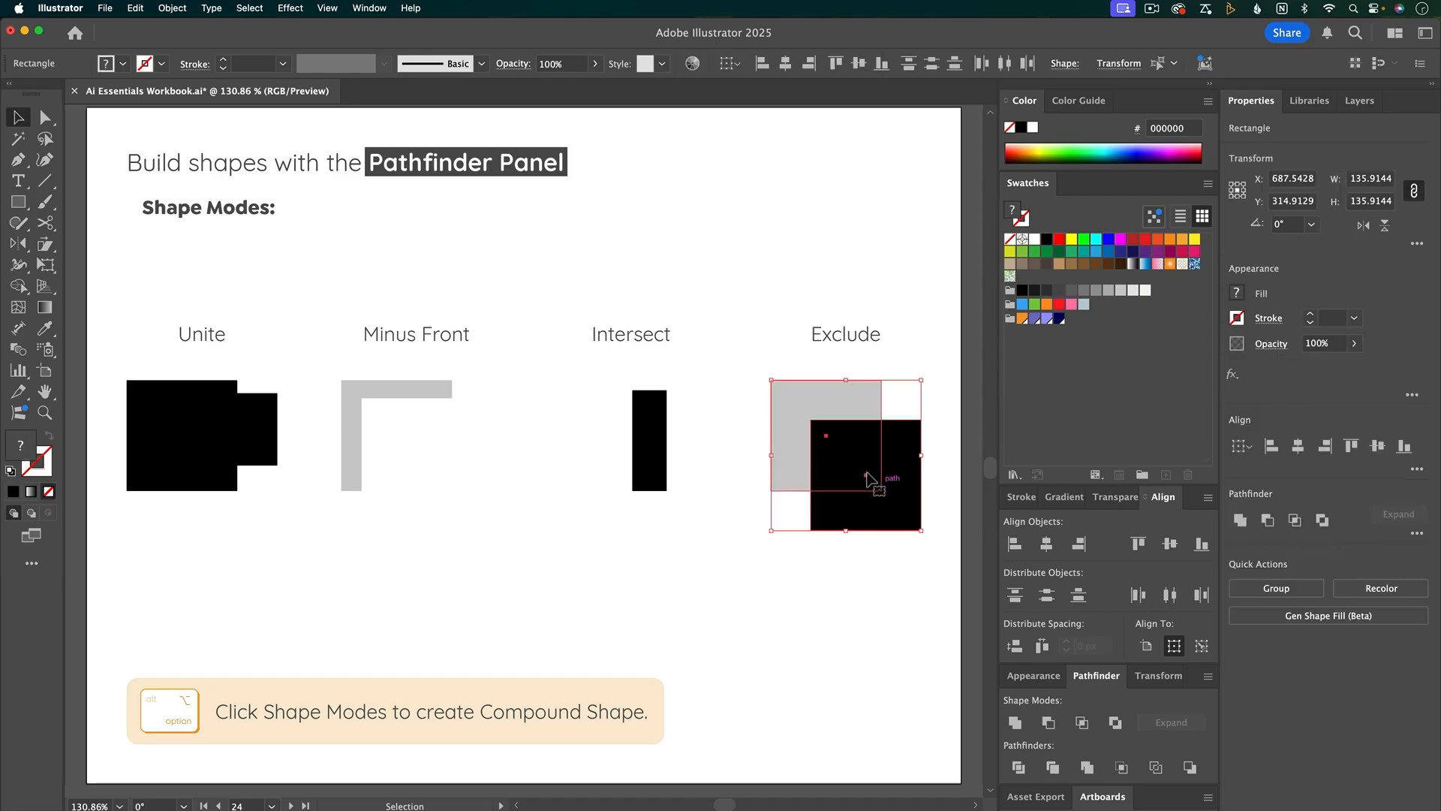
pyautogui.moveTo(1115, 722)
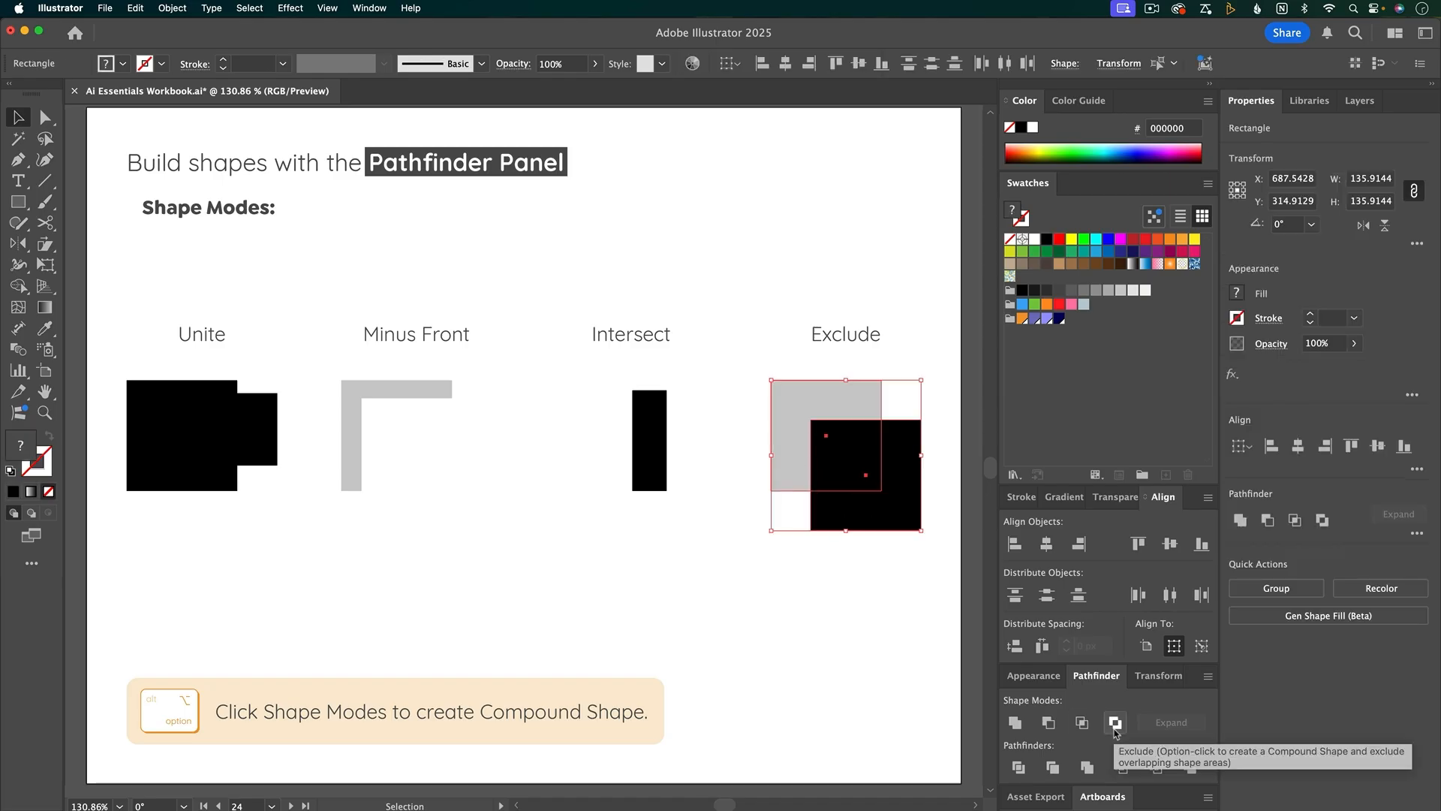
pyautogui.click(1115, 722)
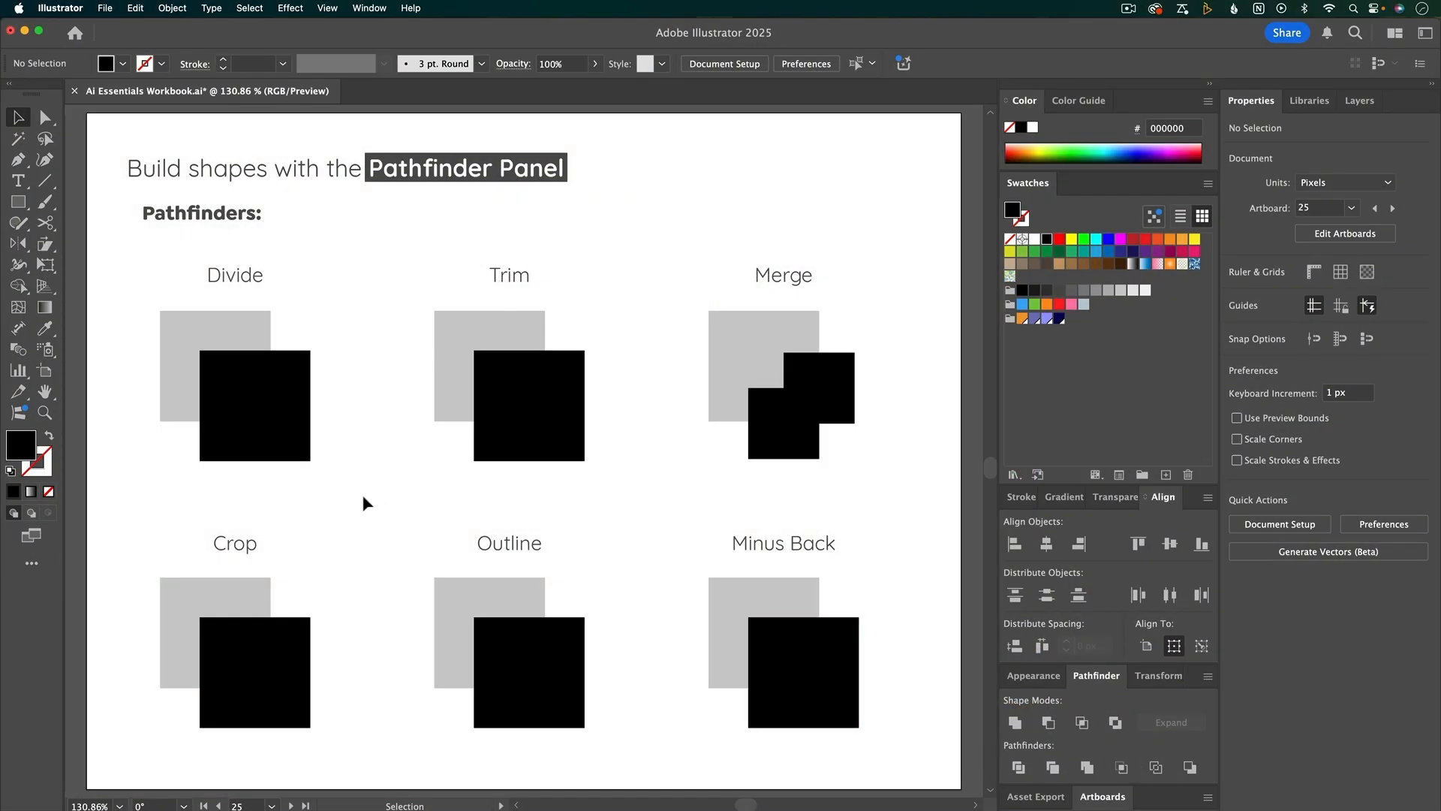
# - Divide the first pair into pieces, trim hidden gray under Trim, and merge the black Merge squares
pyautogui.click(234, 386)
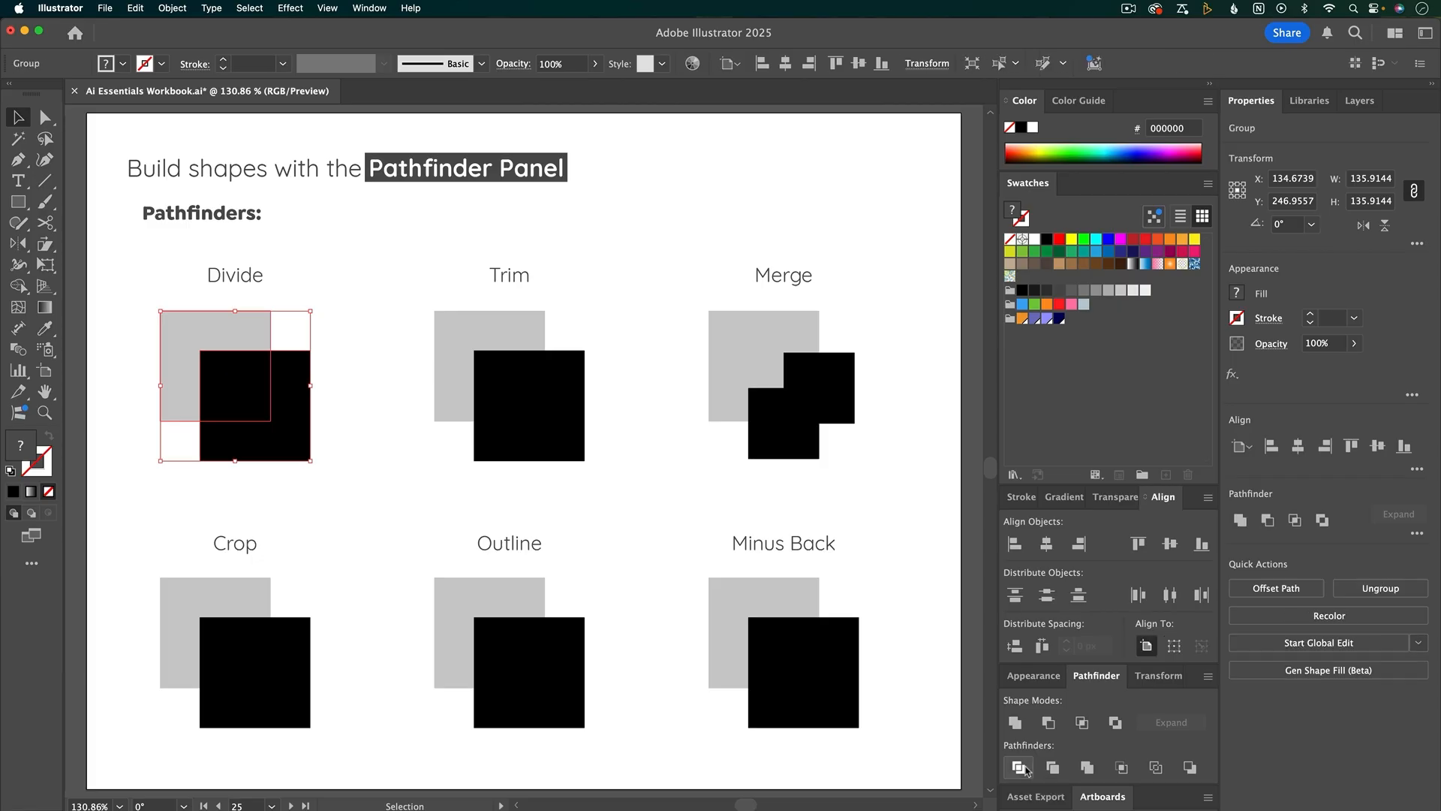
pyautogui.moveTo(341, 458)
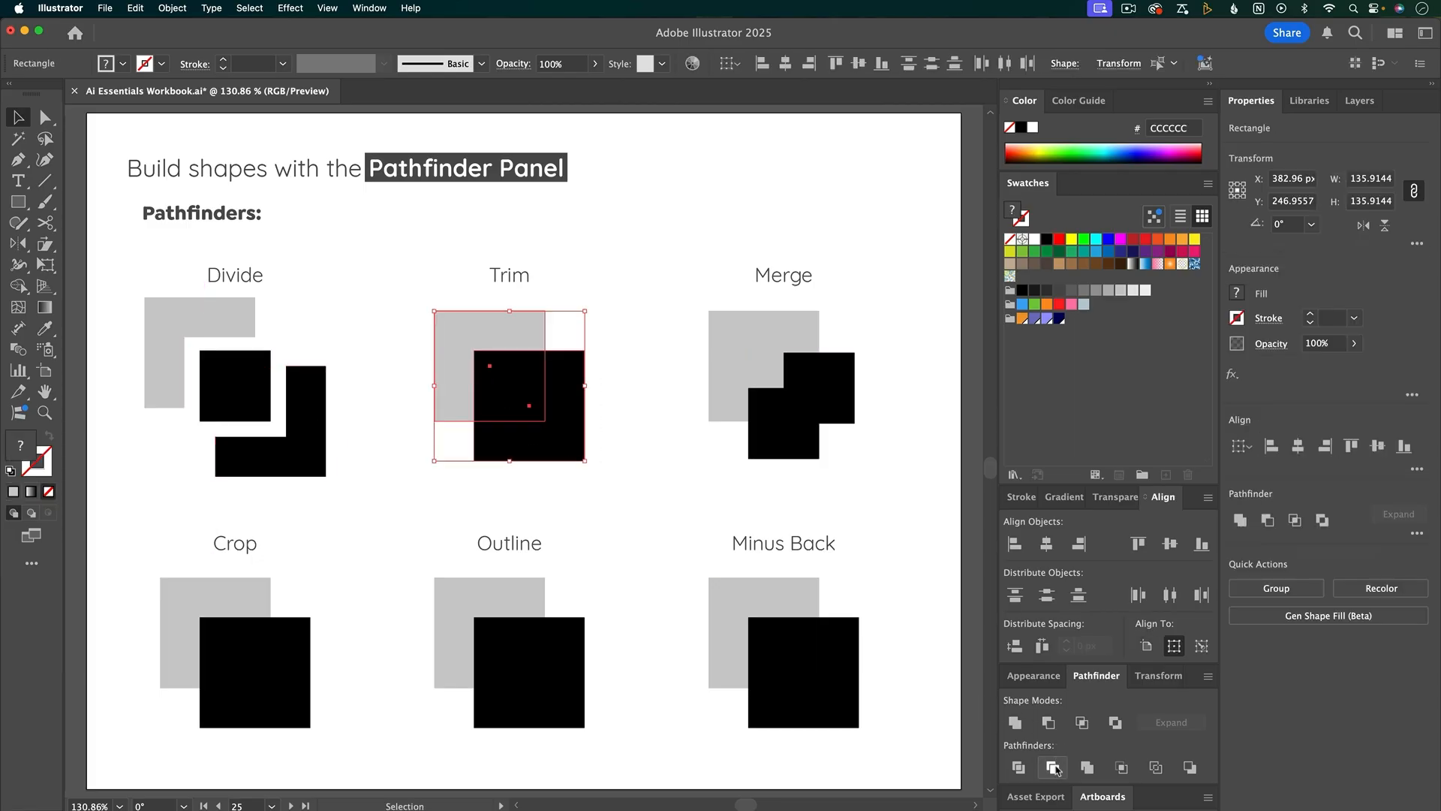
pyautogui.click(1053, 767)
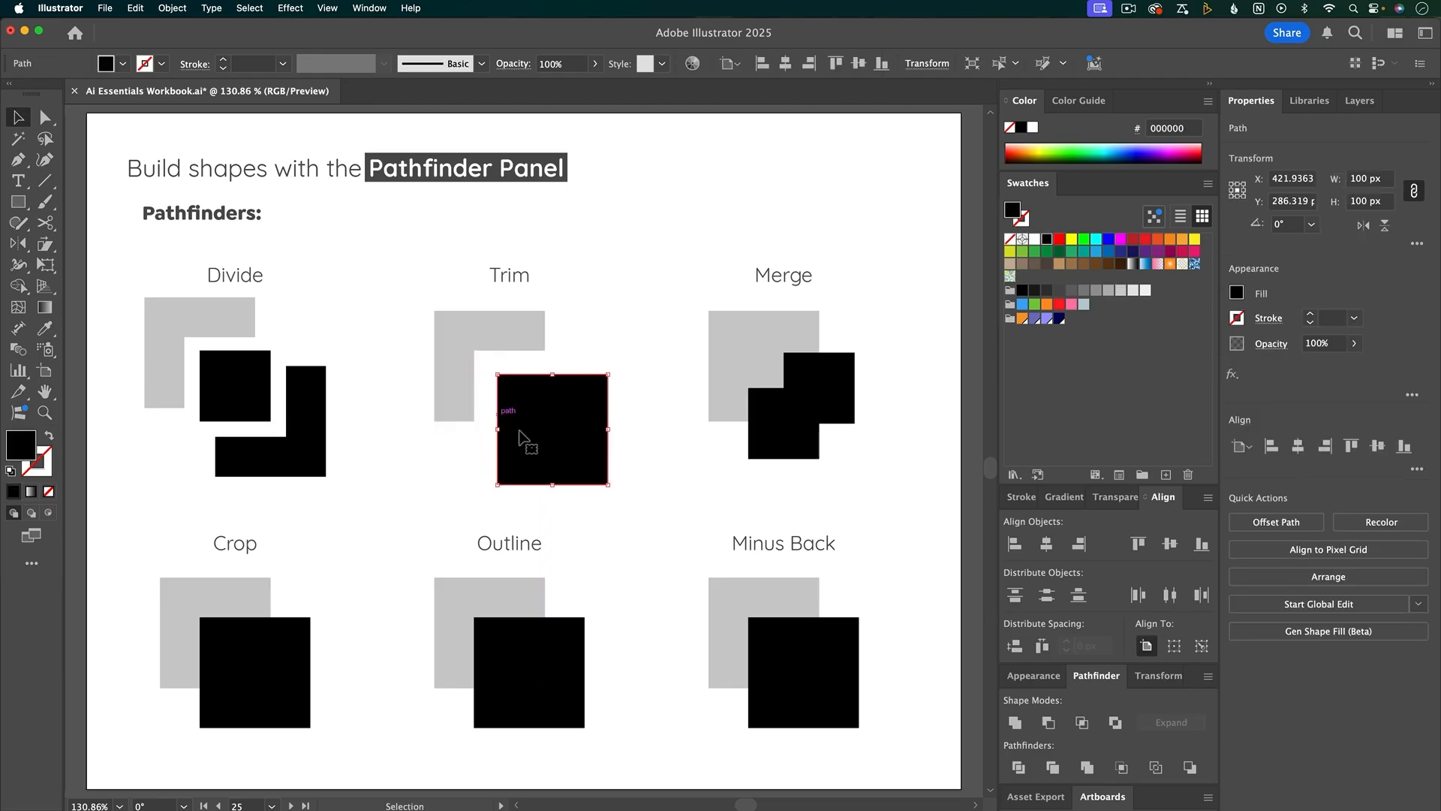
pyautogui.moveTo(730, 481)
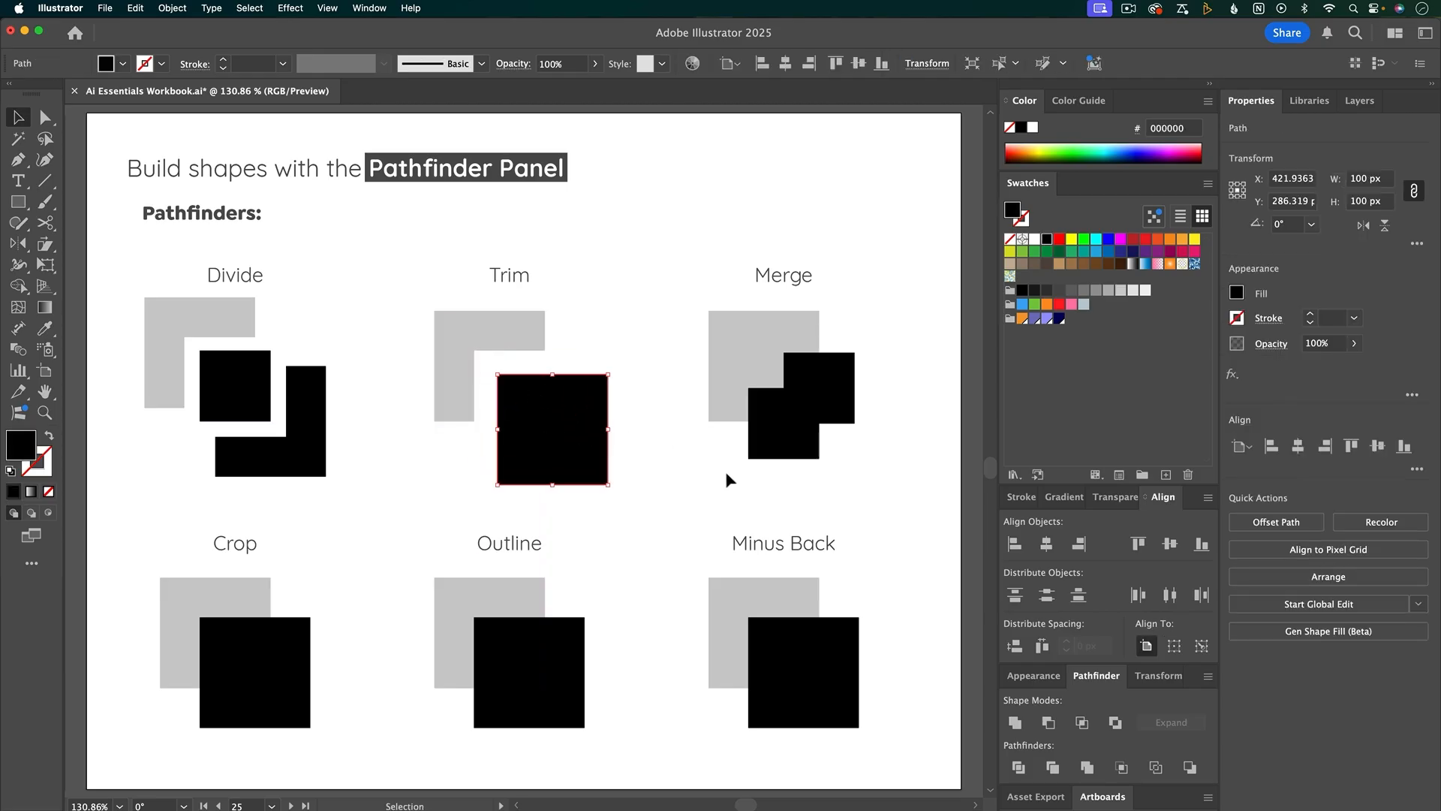
pyautogui.click(771, 386)
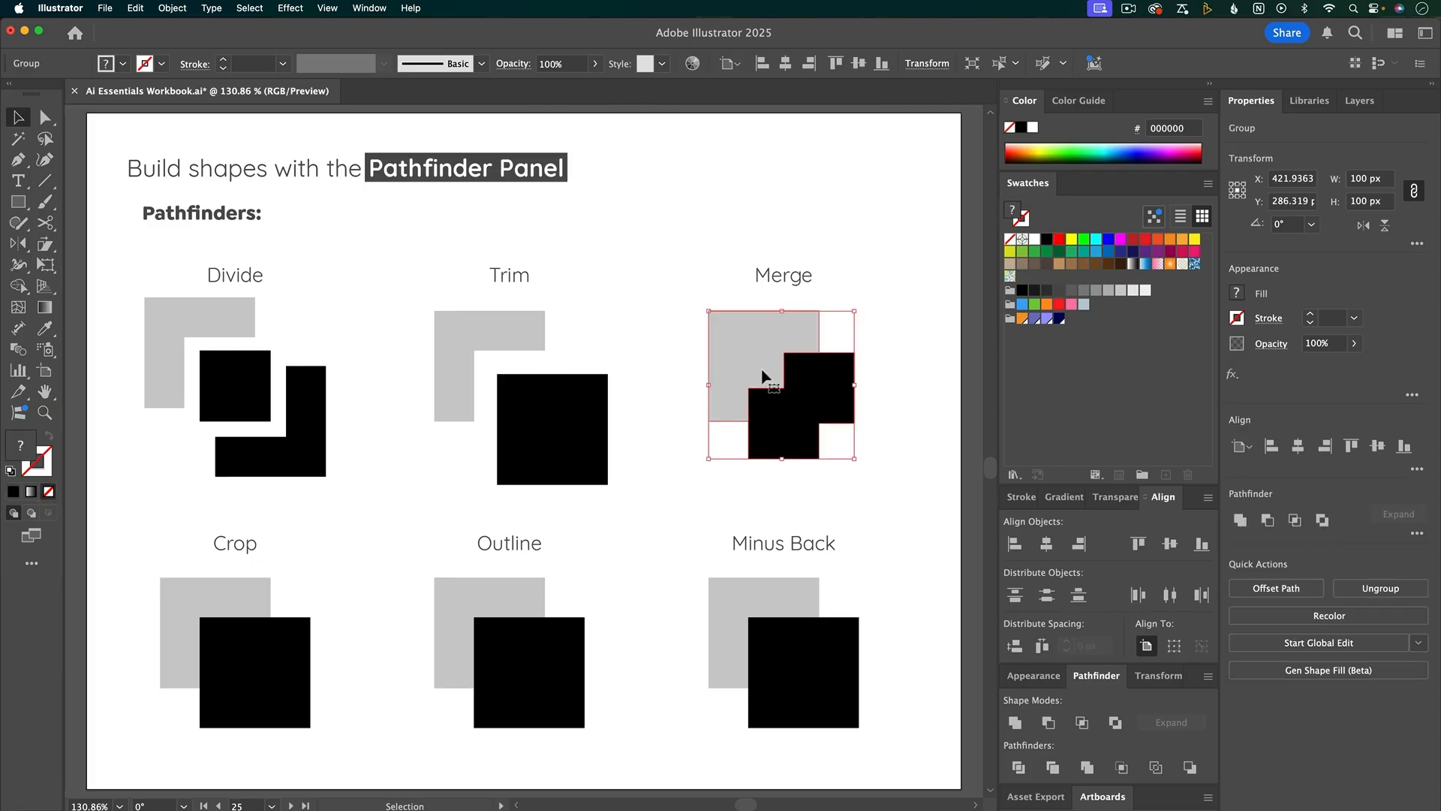
pyautogui.click(865, 521)
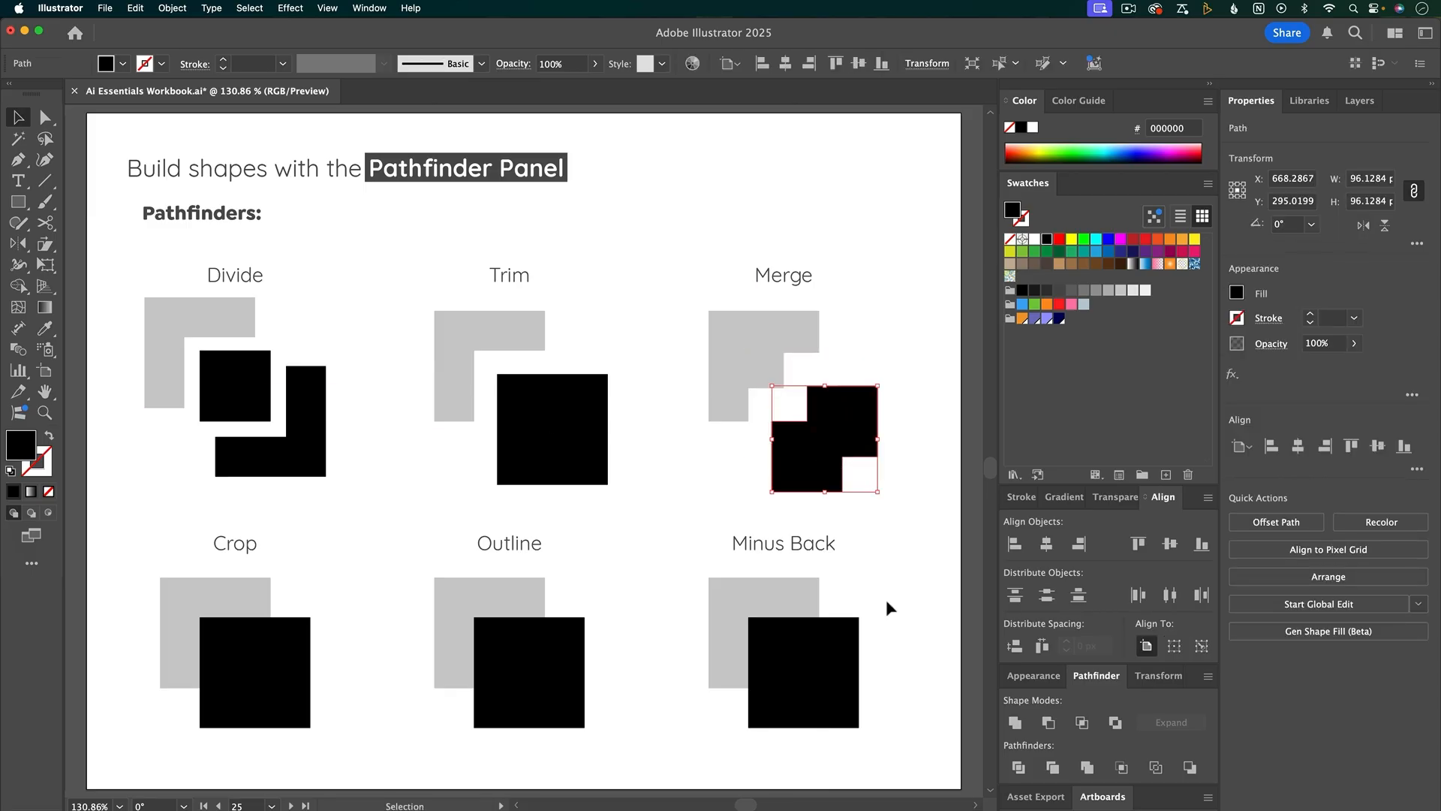
# - Crop the Crop pair to a small gray square and give the Outline pair thick 9 pt strokes
pyautogui.click(1120, 767)
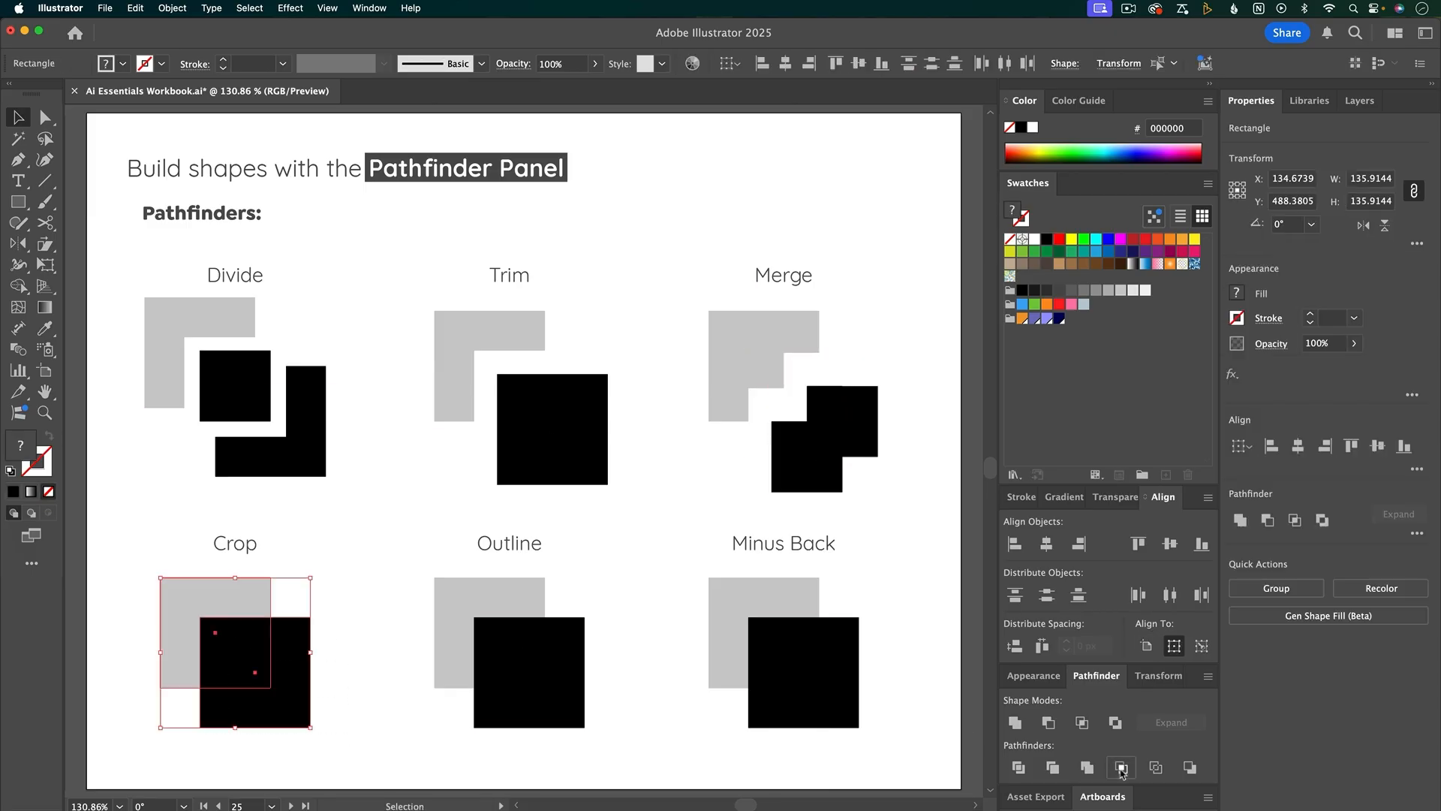
pyautogui.click(1120, 768)
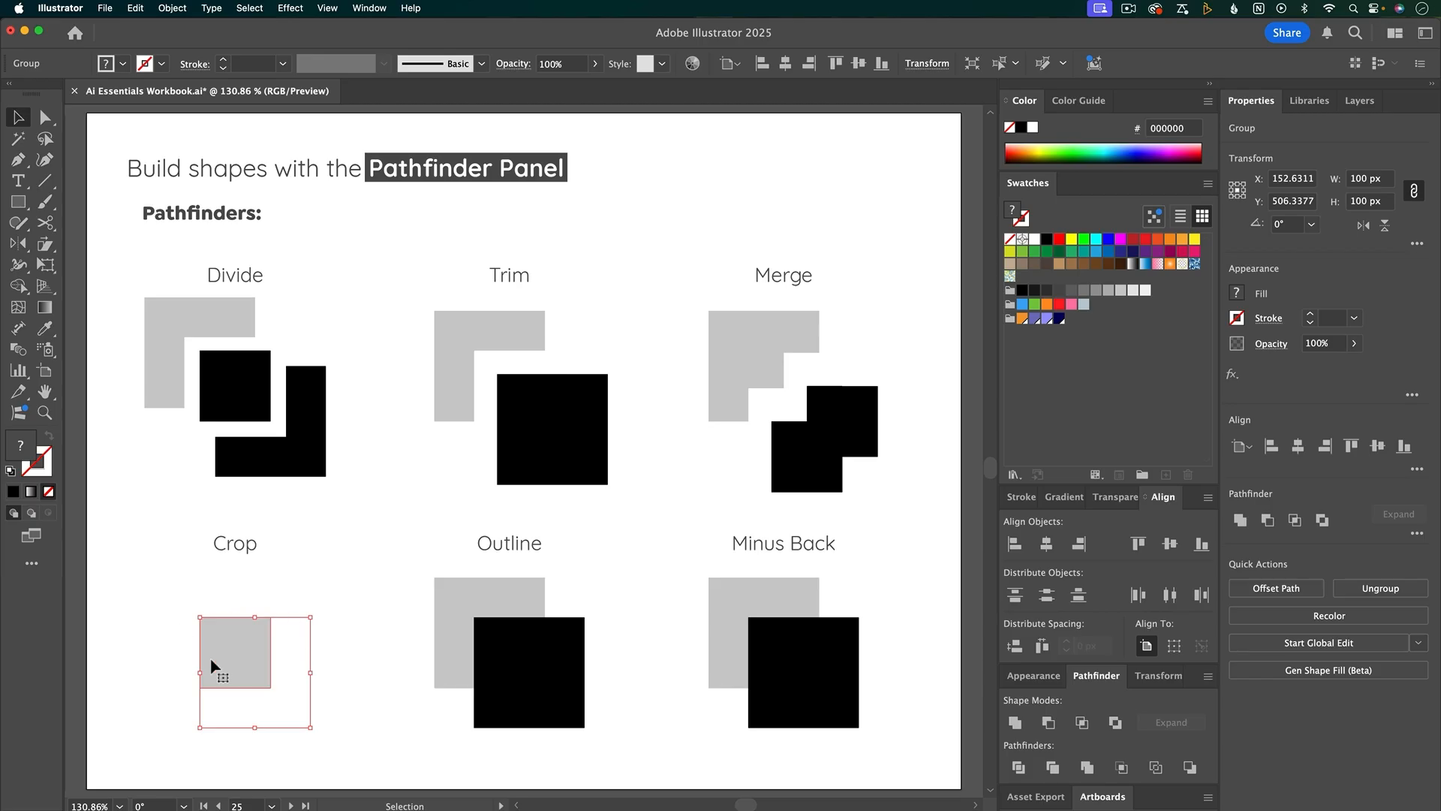
pyautogui.moveTo(294, 710)
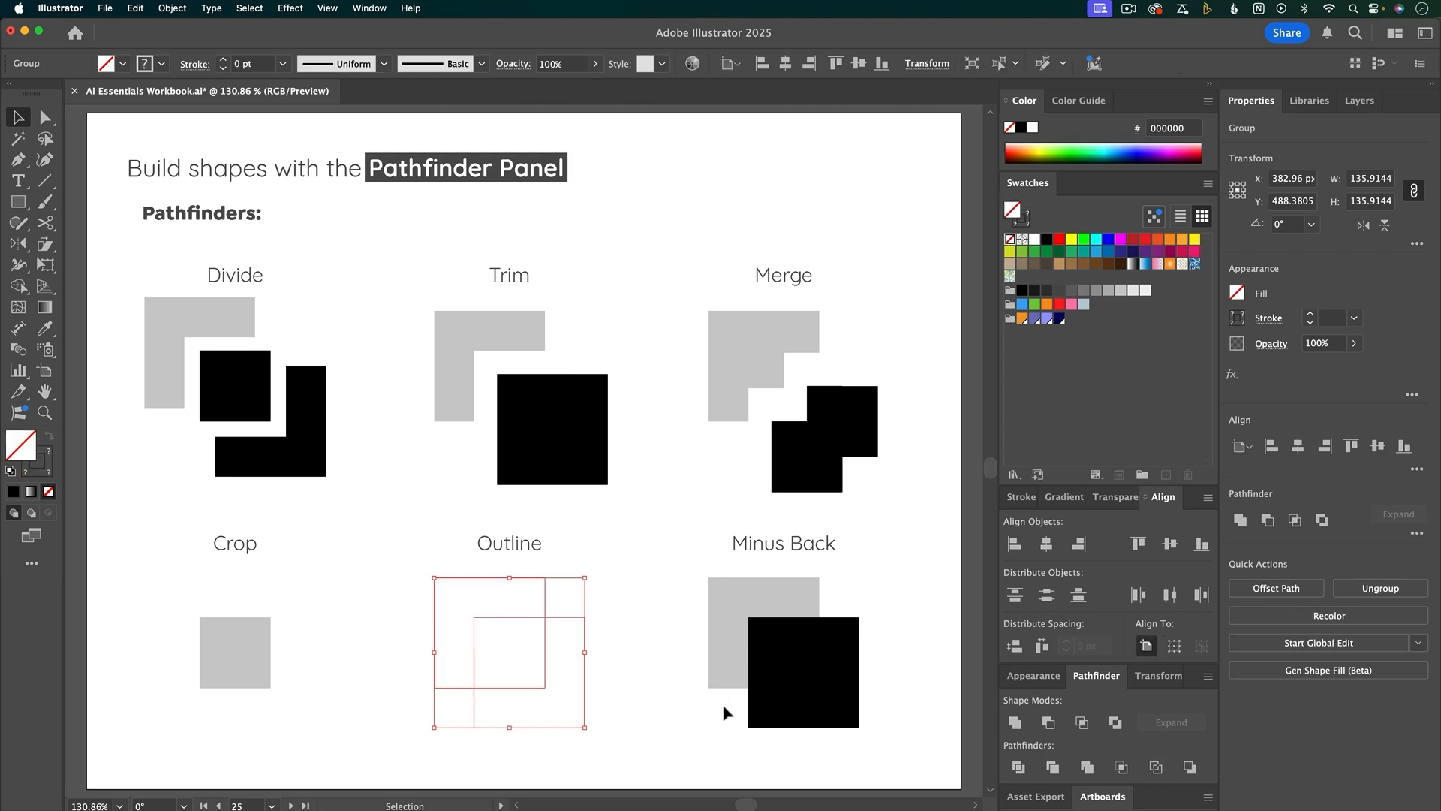
pyautogui.click(1025, 497)
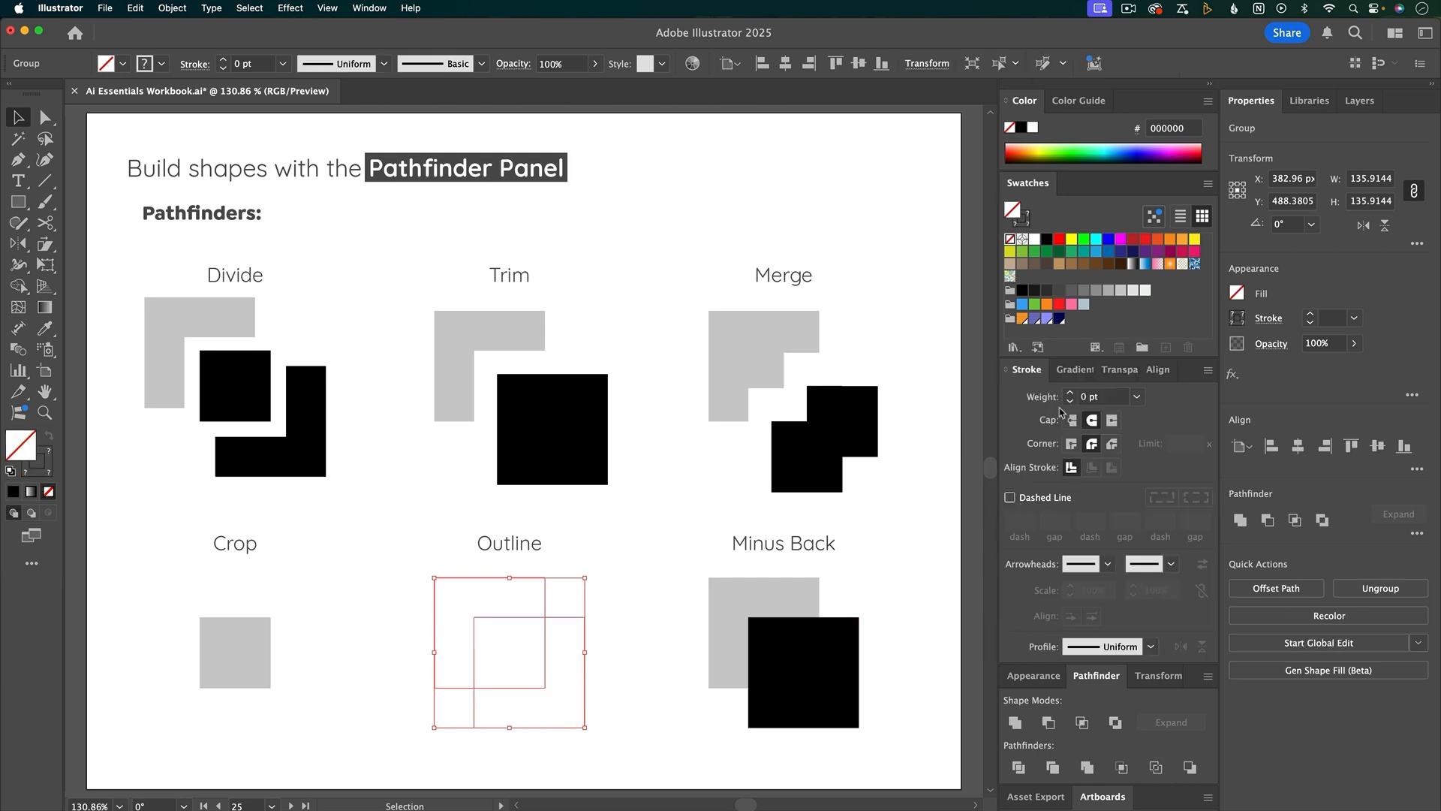
pyautogui.click(1072, 392)
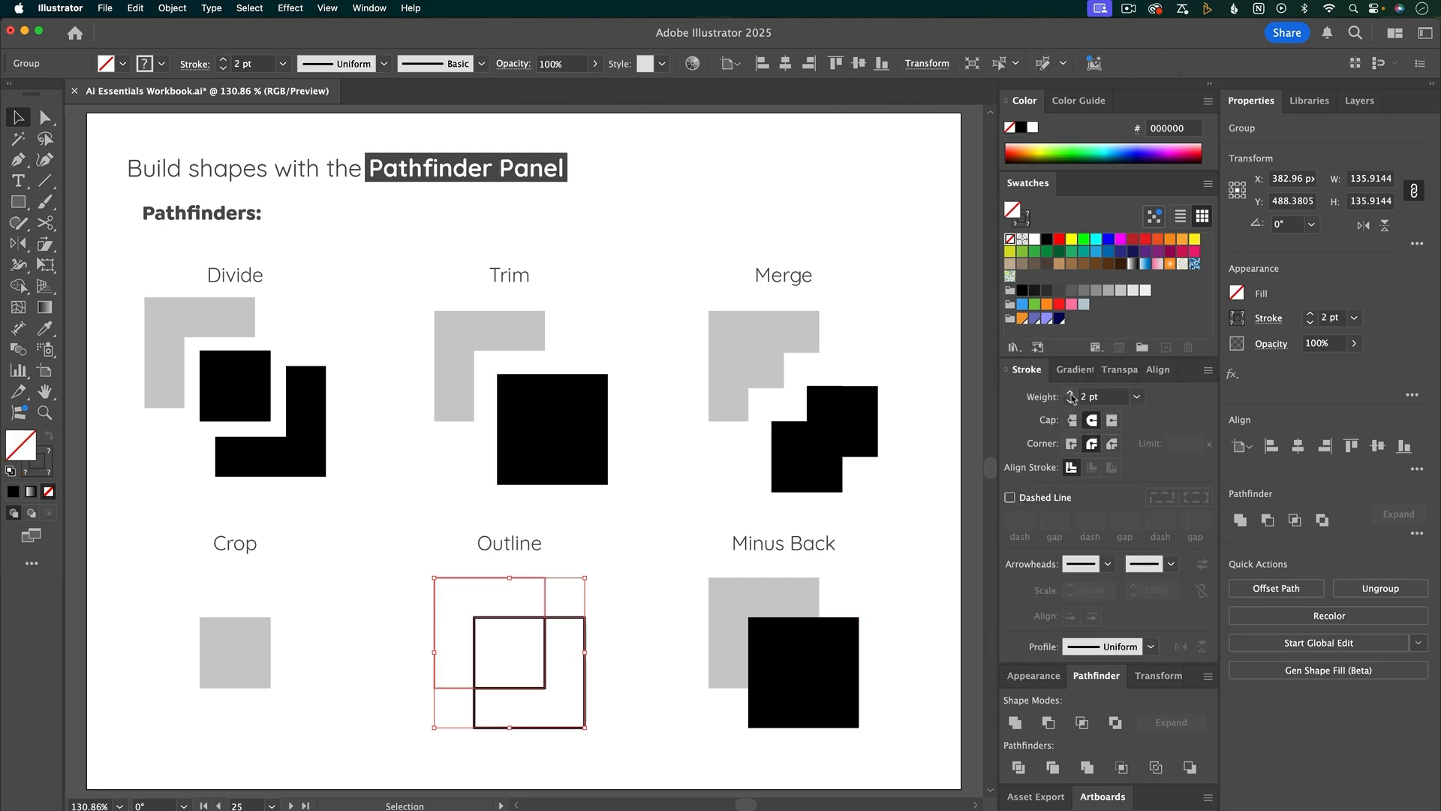
pyautogui.click(621, 633)
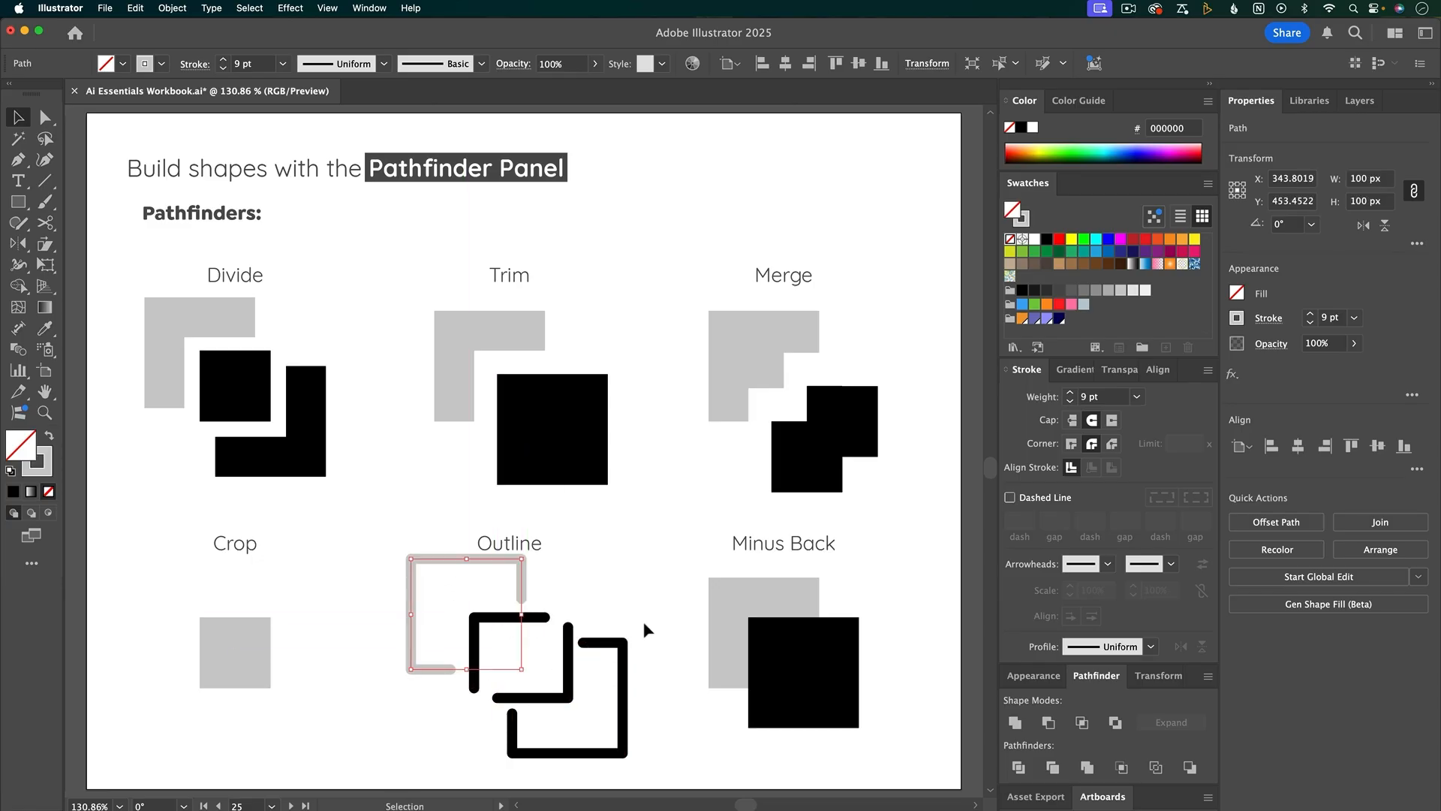
# - Cut the Minus Back pair down to a black corner piece
pyautogui.click(759, 626)
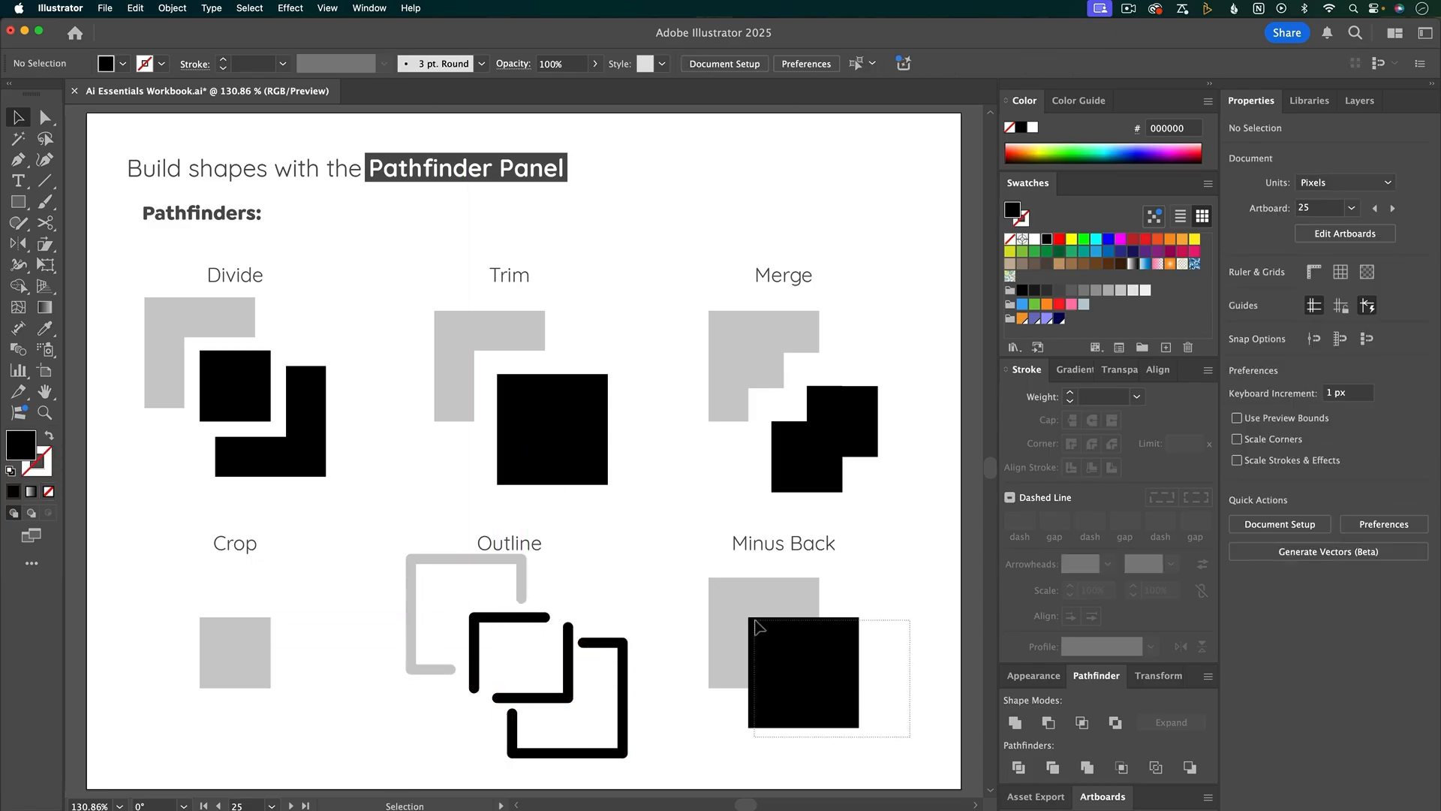
pyautogui.click(802, 672)
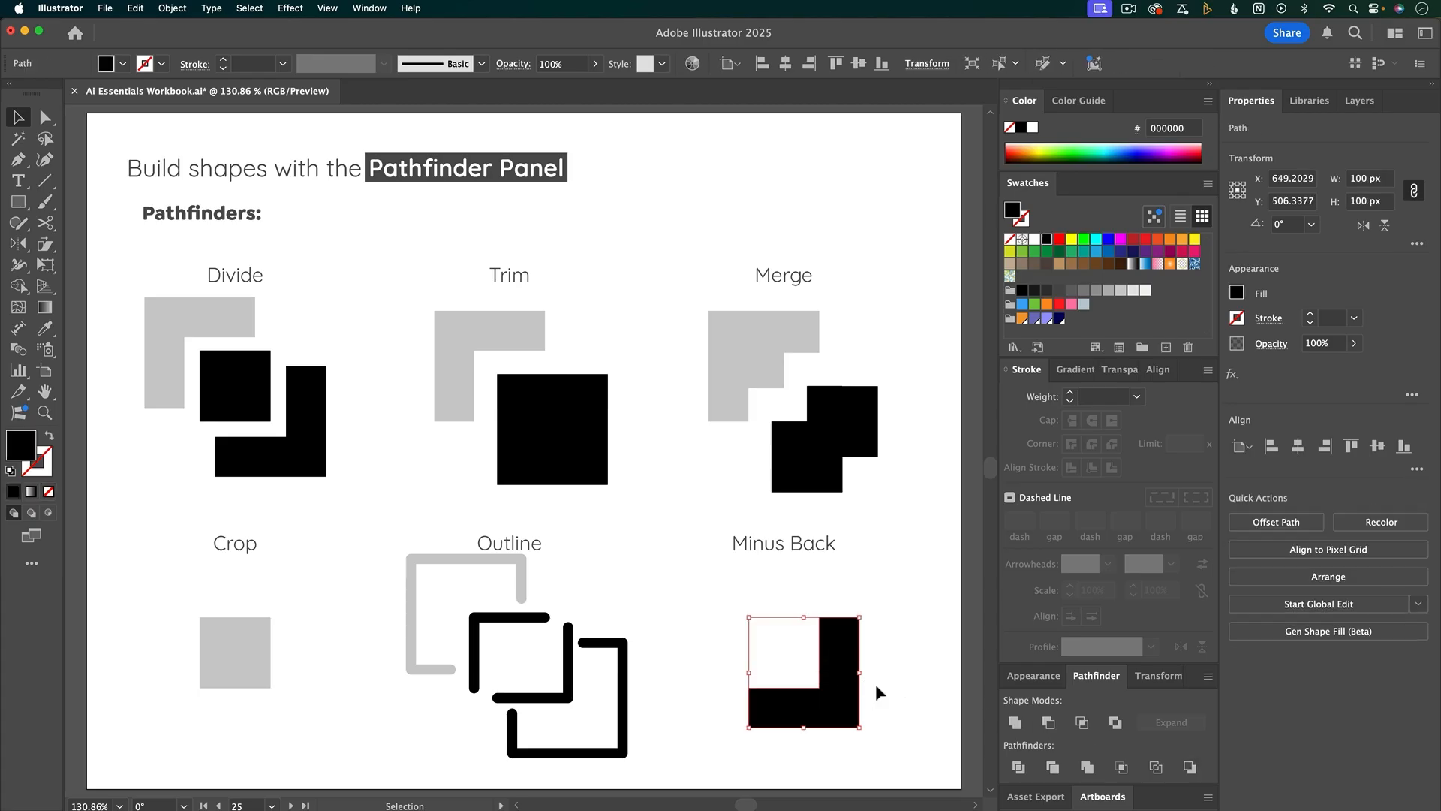